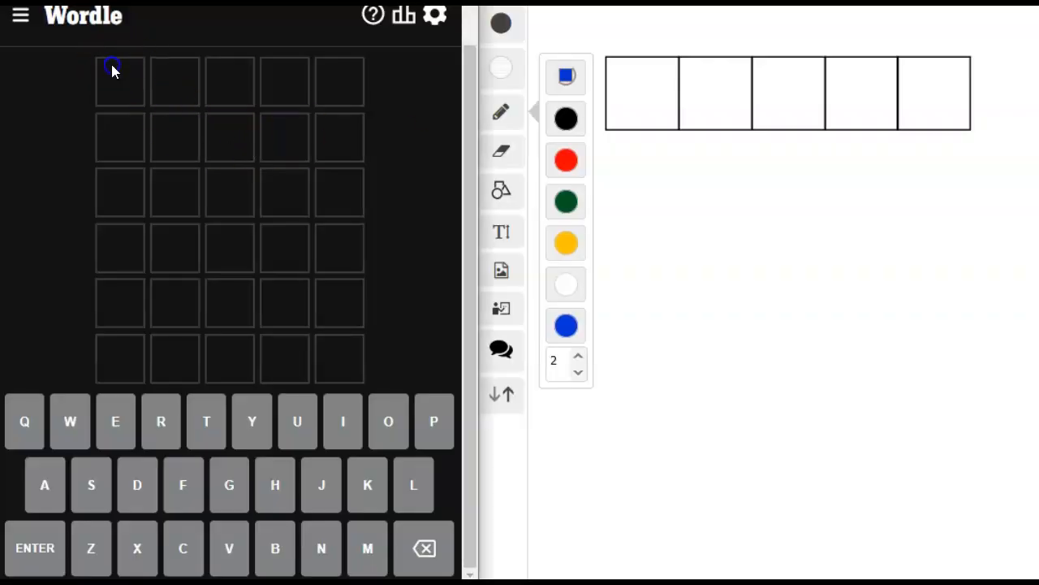
# - Enter BURNS into the first row of the Wordle grid and submit it
pyautogui.write('BUR')
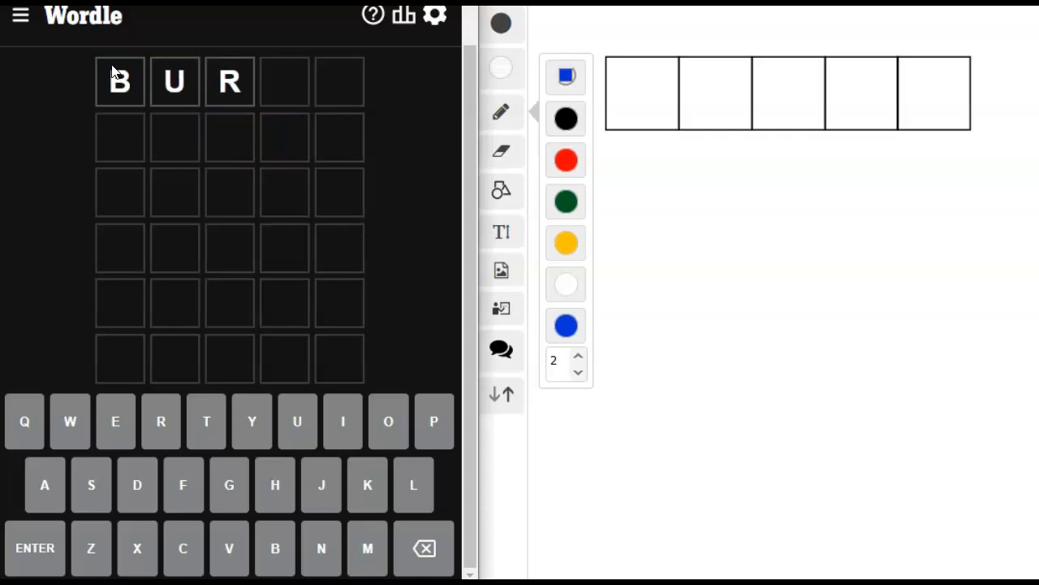
pyautogui.write('NS')
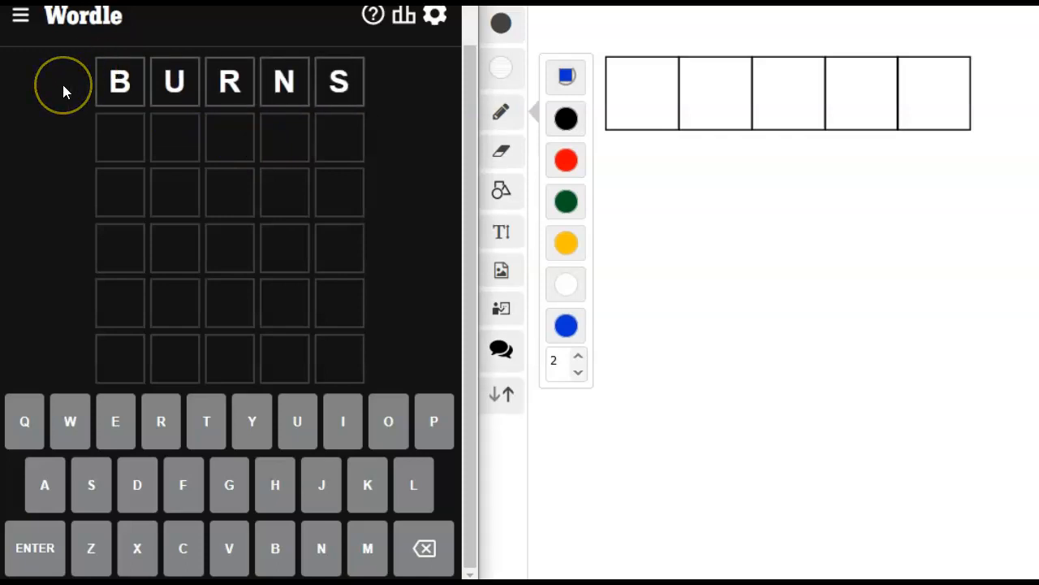
pyautogui.moveTo(341, 84)
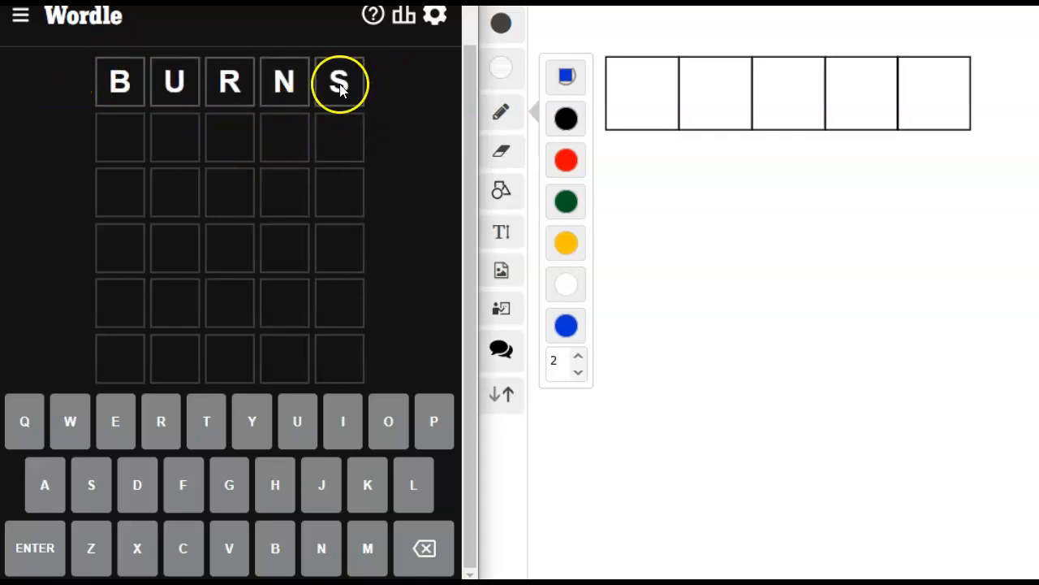
pyautogui.moveTo(419, 145)
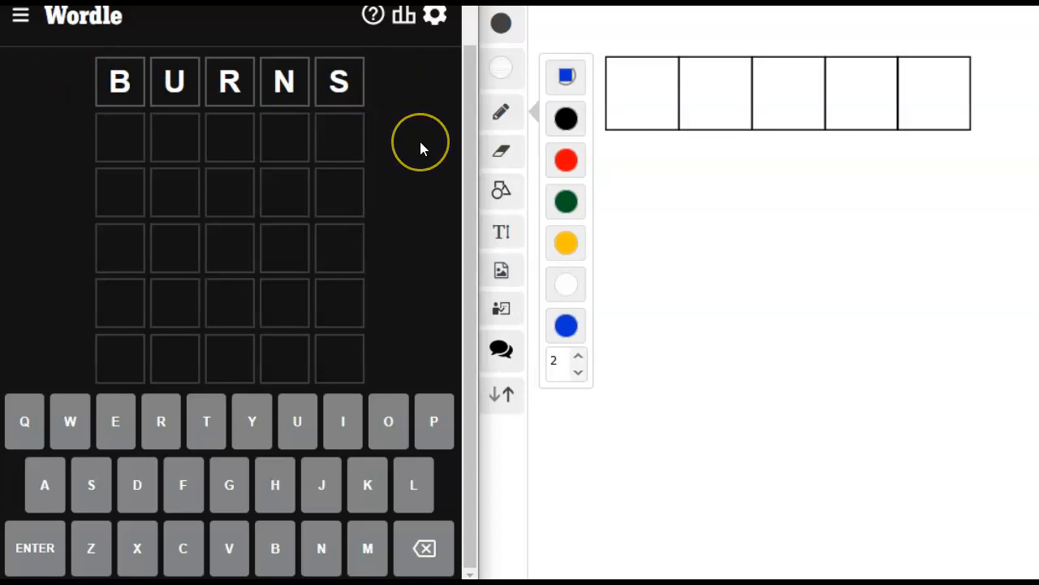
pyautogui.moveTo(421, 149)
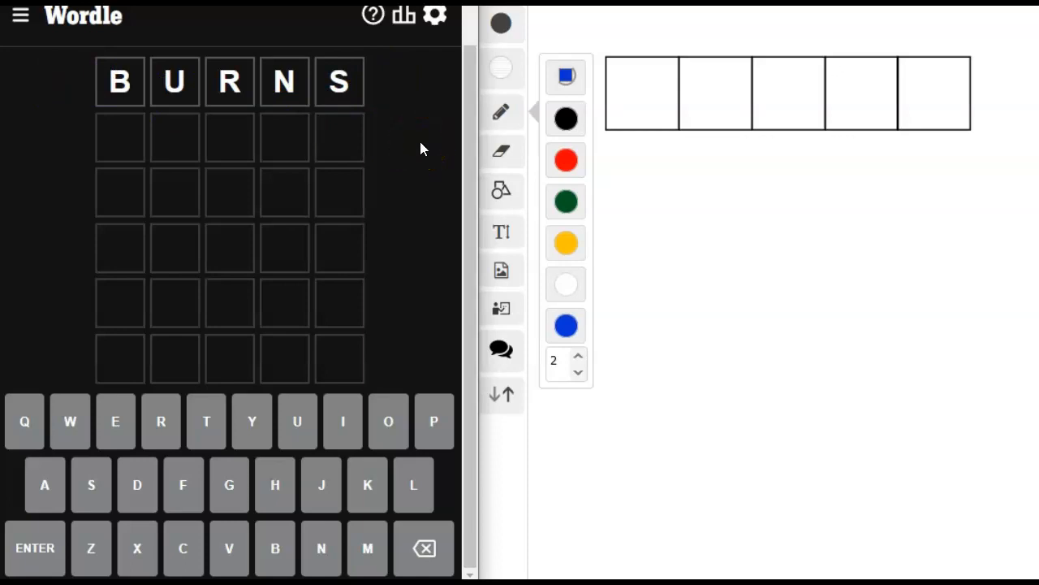
pyautogui.click(230, 82)
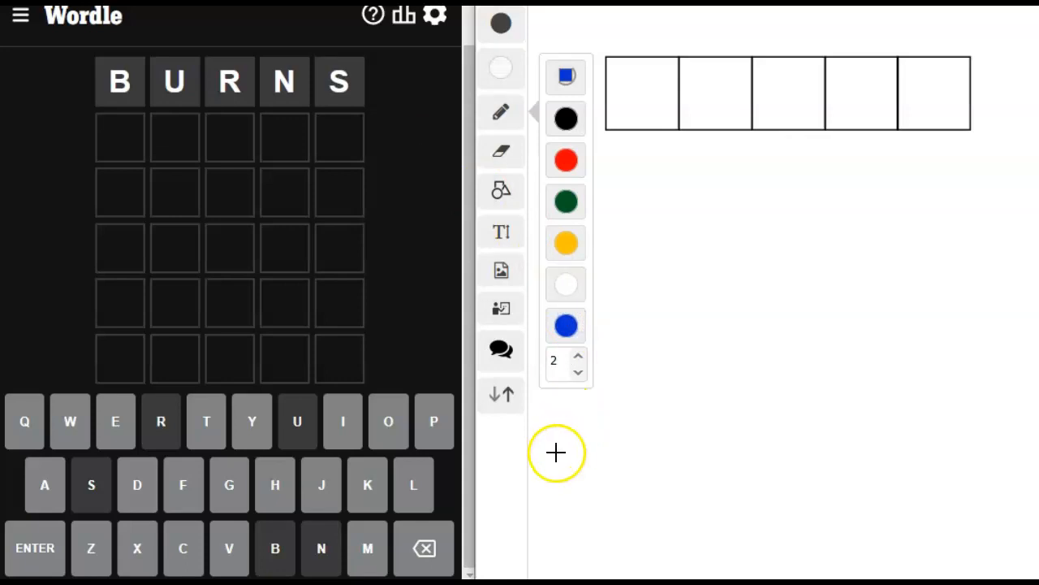
pyautogui.moveTo(576, 429)
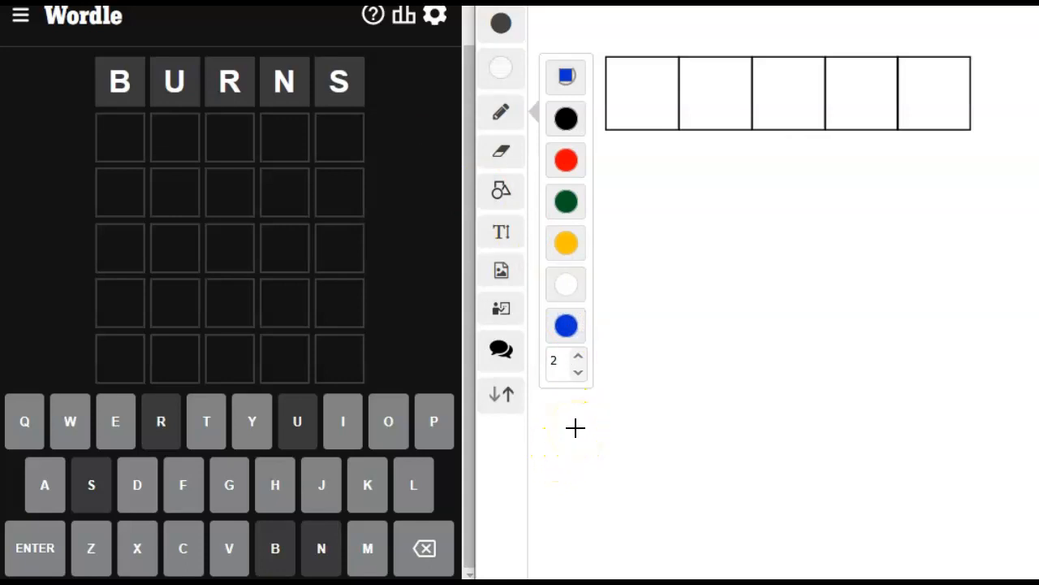
pyautogui.moveTo(559, 419)
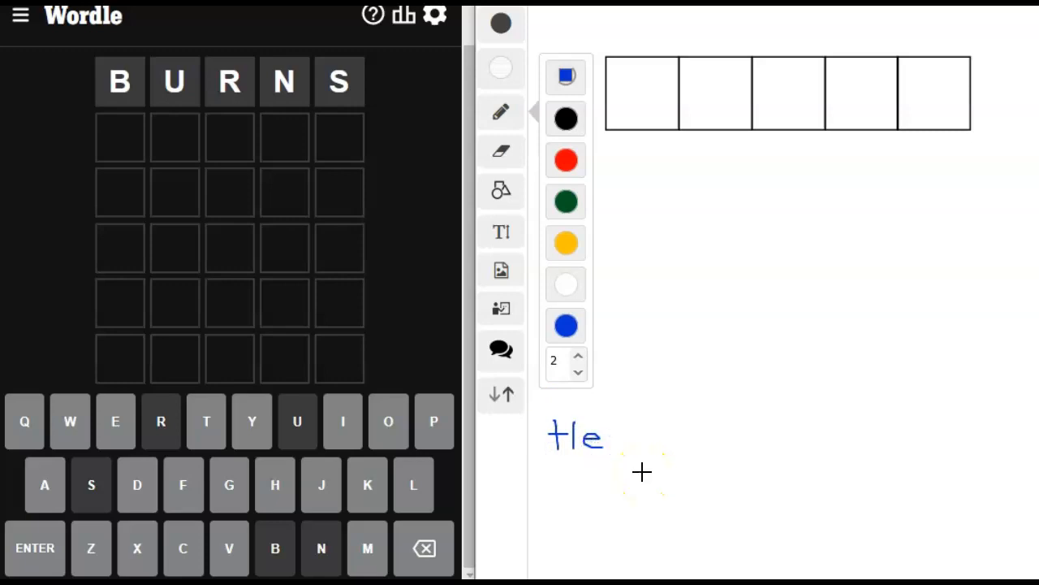
pyautogui.moveTo(581, 475)
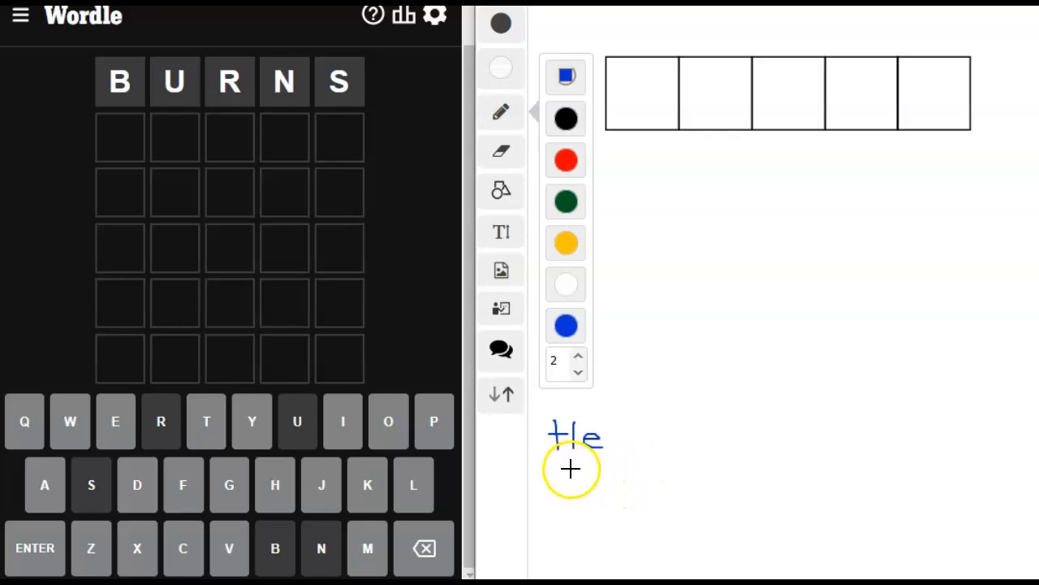
pyautogui.moveTo(571, 461)
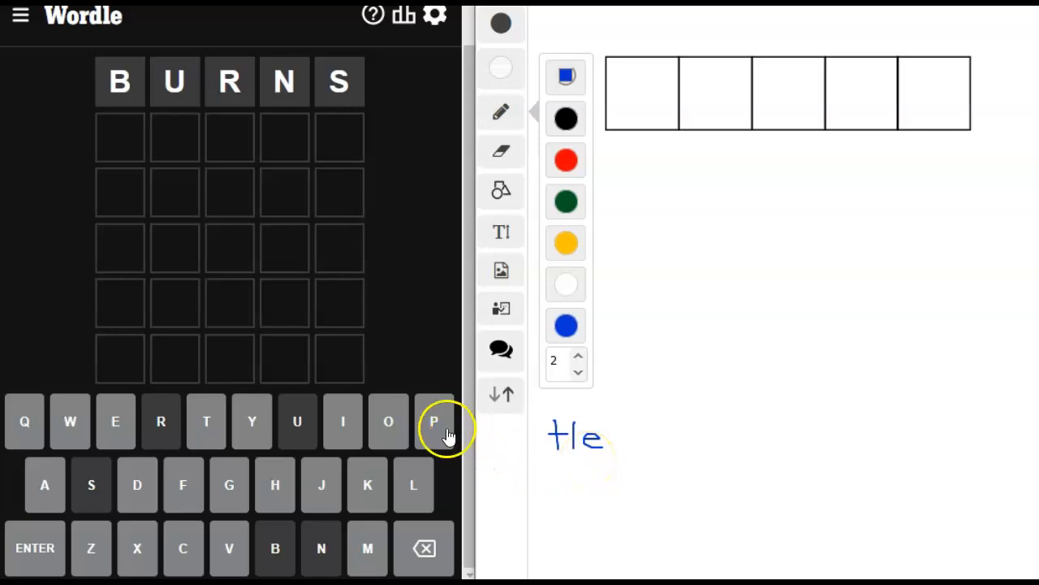
pyautogui.moveTo(434, 422)
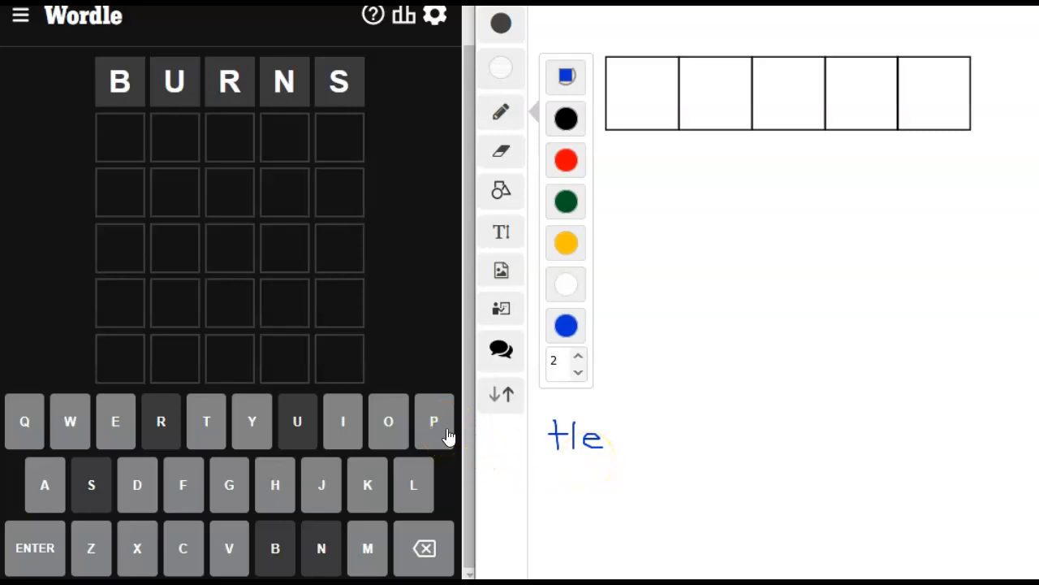
pyautogui.moveTo(110, 493)
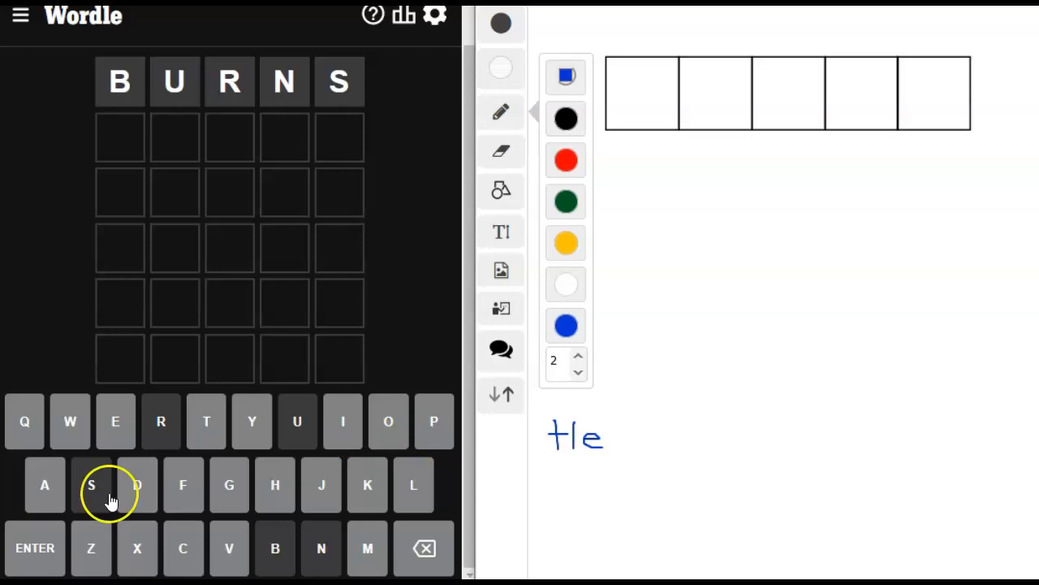
pyautogui.moveTo(393, 487)
pyautogui.write('PLATE')
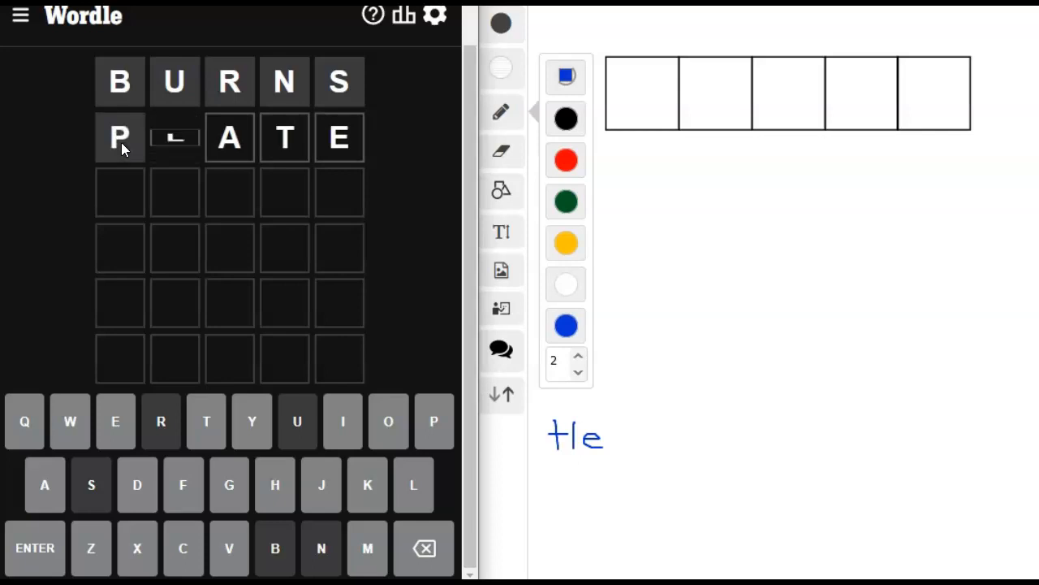
# - Record a green 'e' in the fifth whiteboard box for PLATE's correct last letter
pyautogui.click(36, 548)
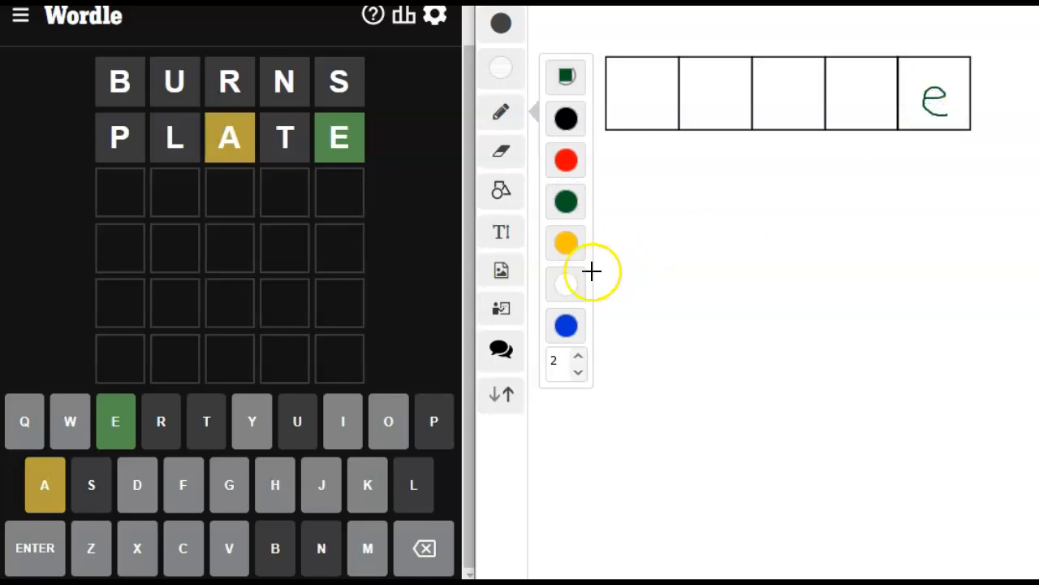
pyautogui.moveTo(235, 155)
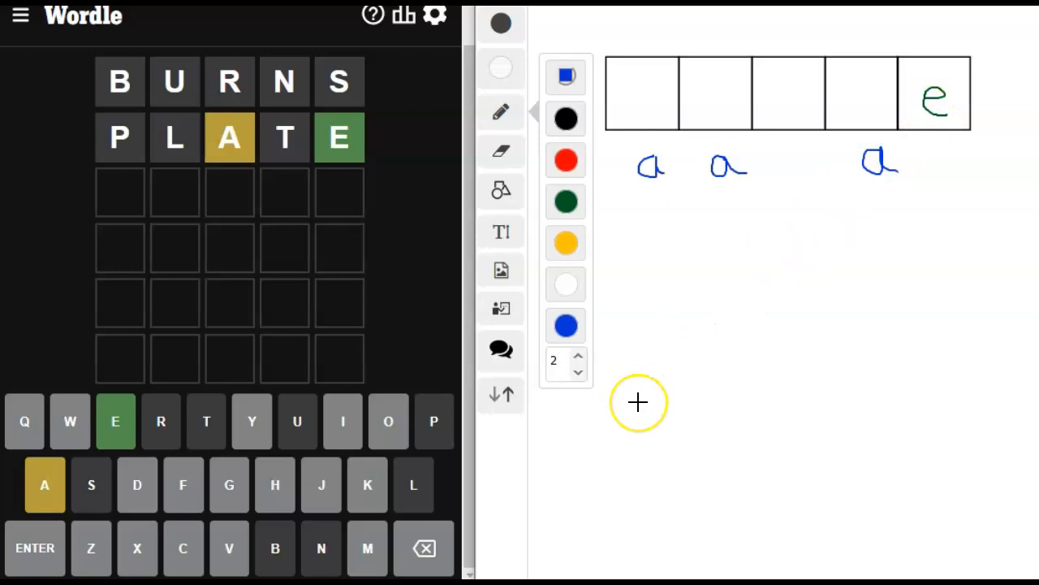
pyautogui.moveTo(945, 153)
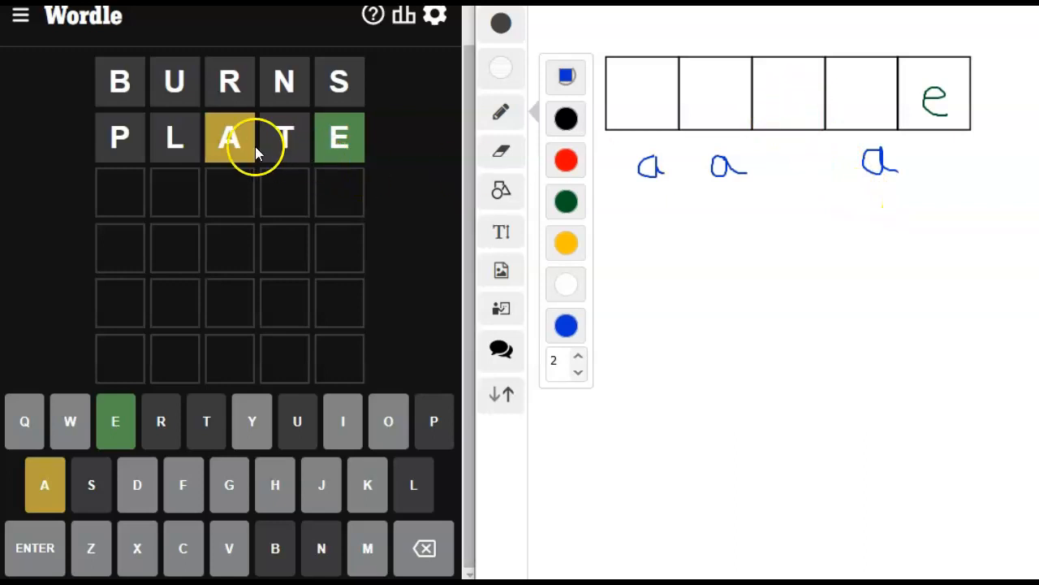
pyautogui.moveTo(685, 339)
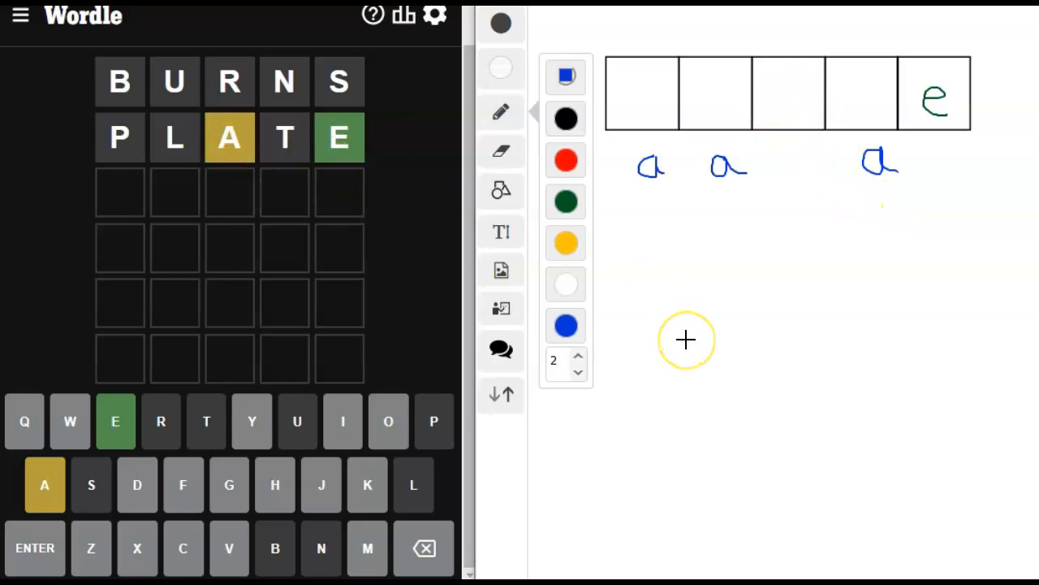
pyautogui.moveTo(692, 315)
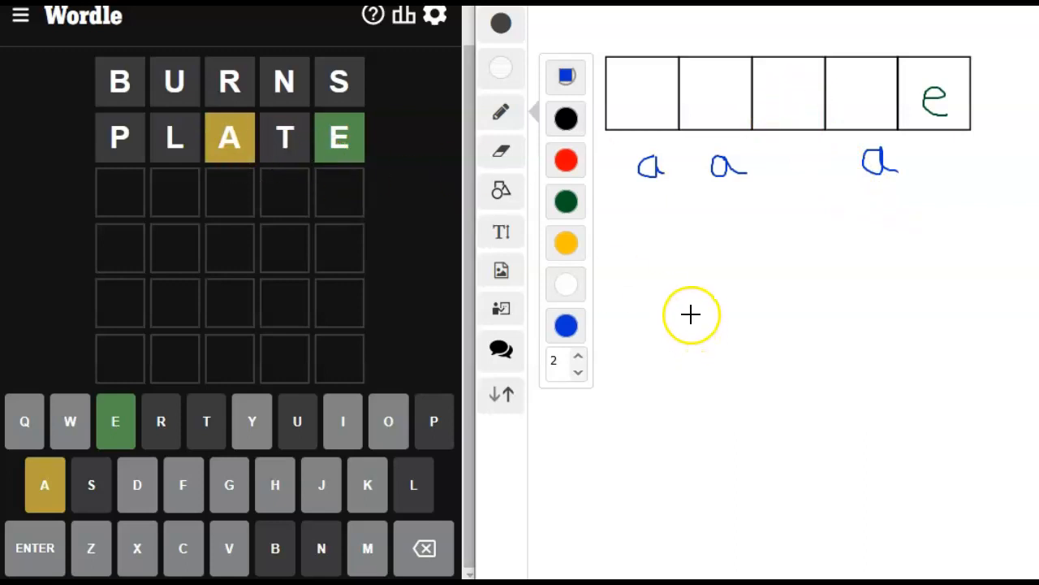
pyautogui.moveTo(739, 105)
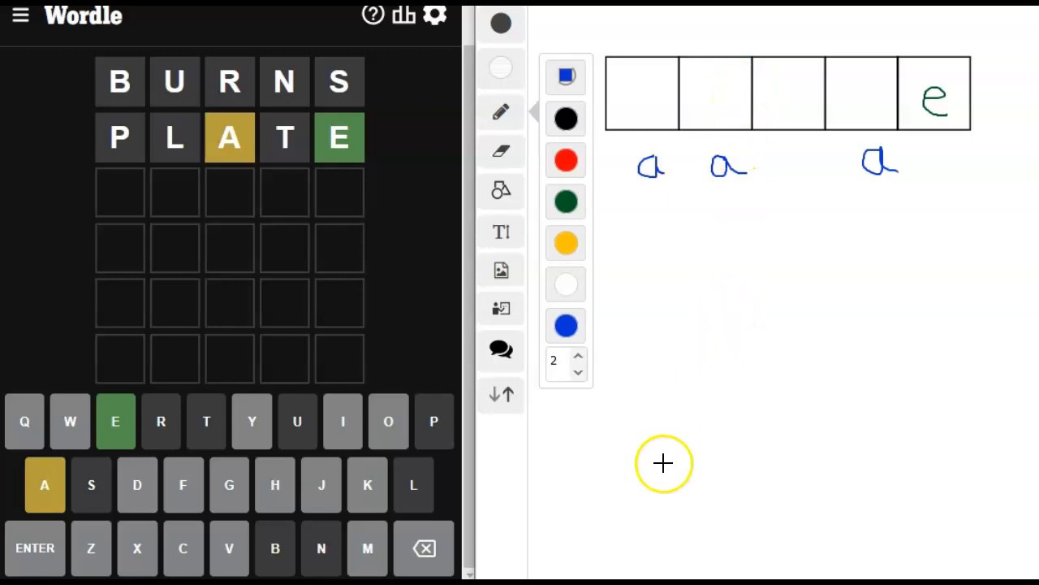
pyautogui.moveTo(597, 511)
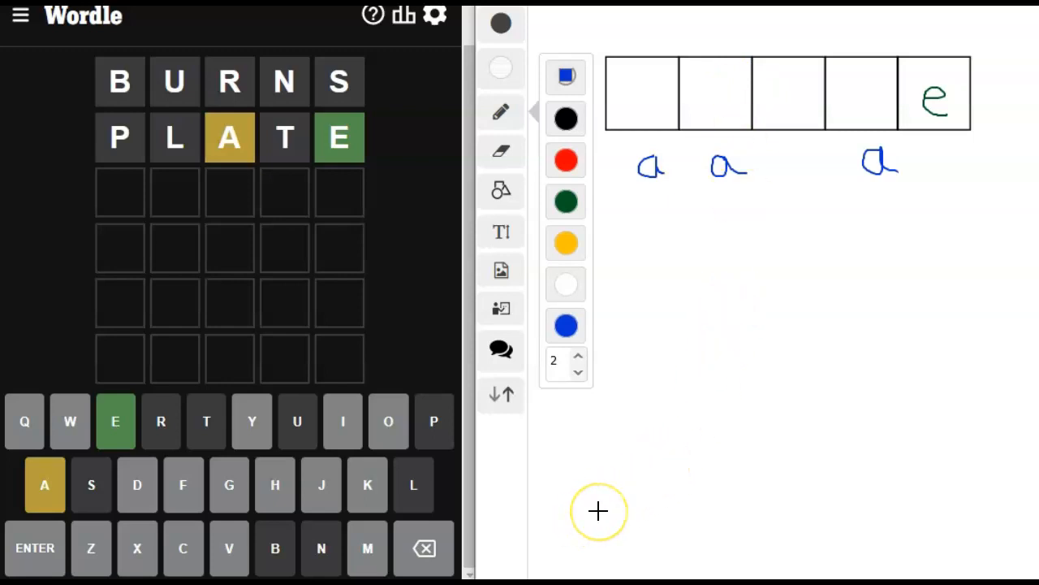
pyautogui.moveTo(599, 507)
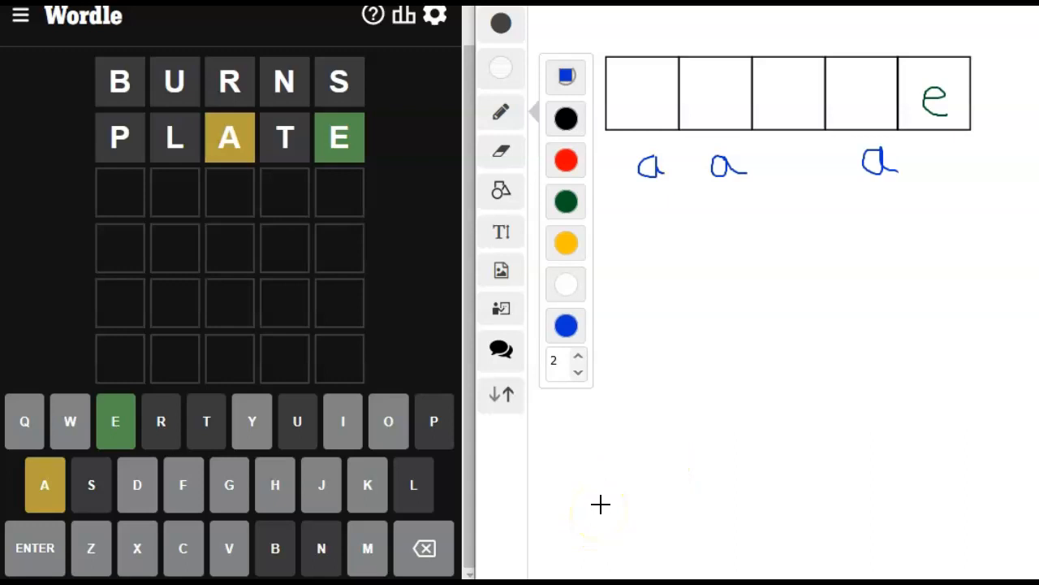
pyautogui.moveTo(185, 188)
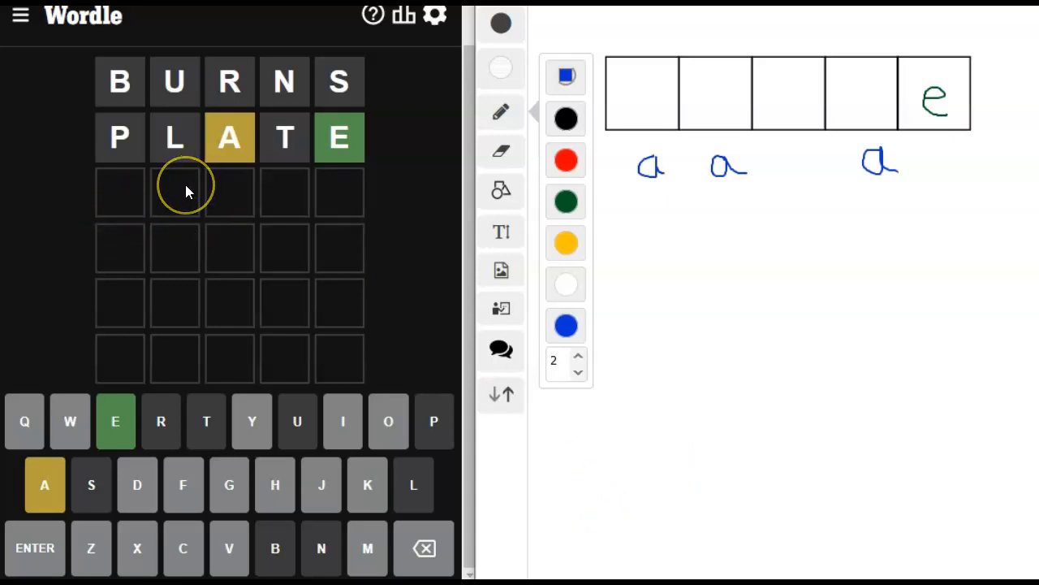
pyautogui.moveTo(198, 210)
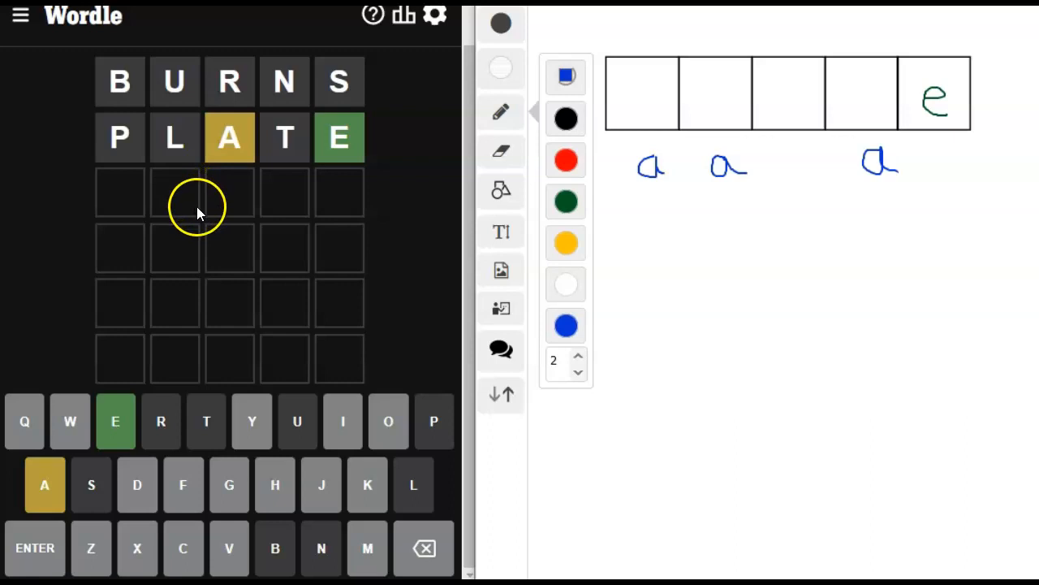
pyautogui.moveTo(246, 276)
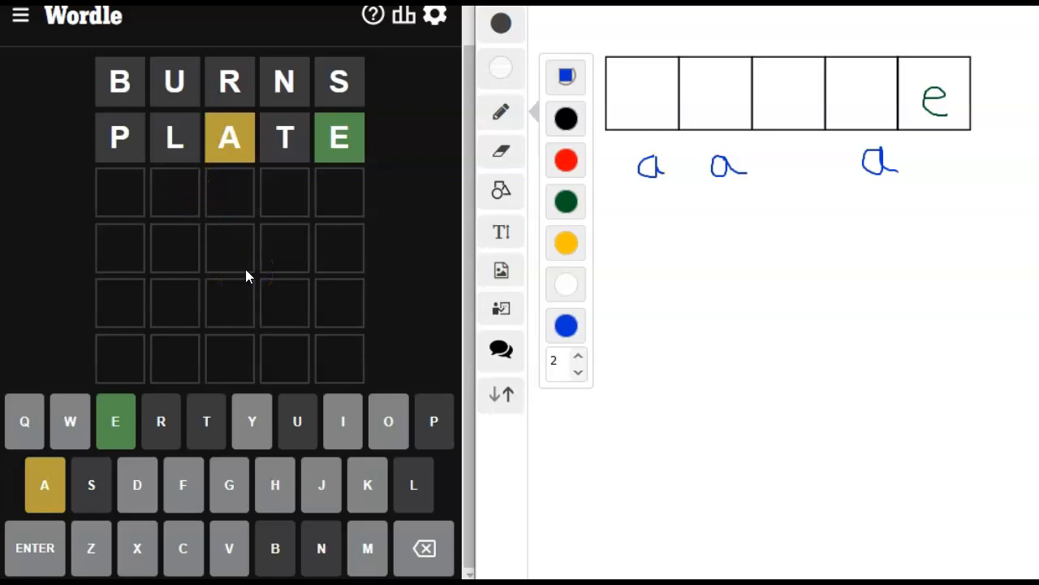
pyautogui.moveTo(198, 523)
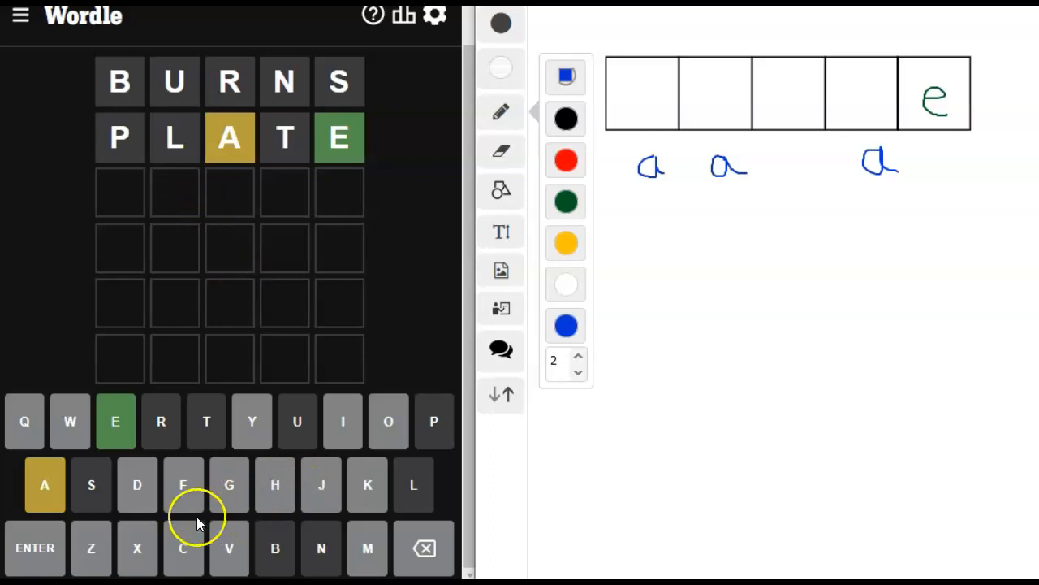
pyautogui.moveTo(229, 483)
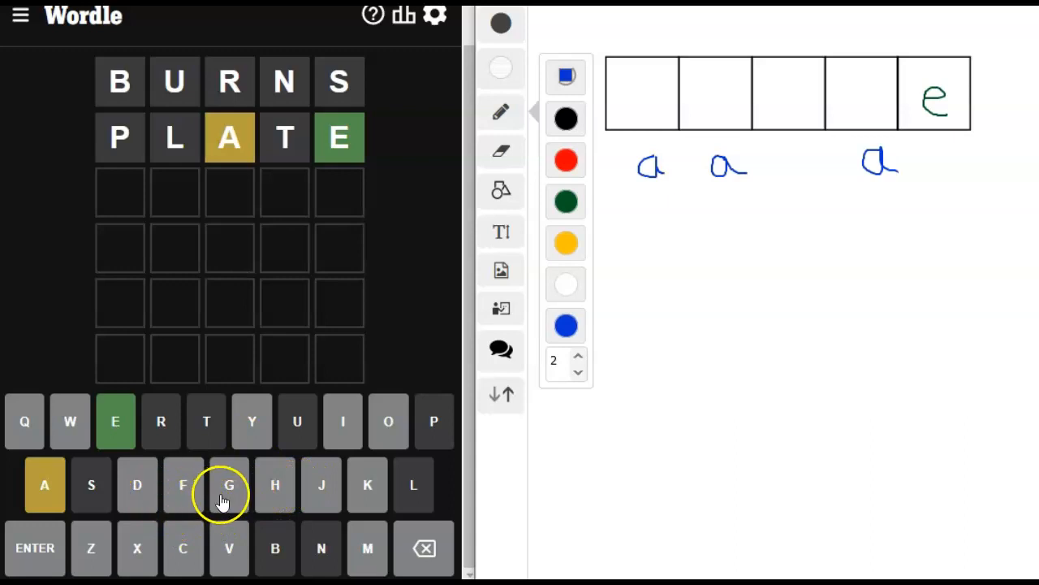
pyautogui.moveTo(229, 484)
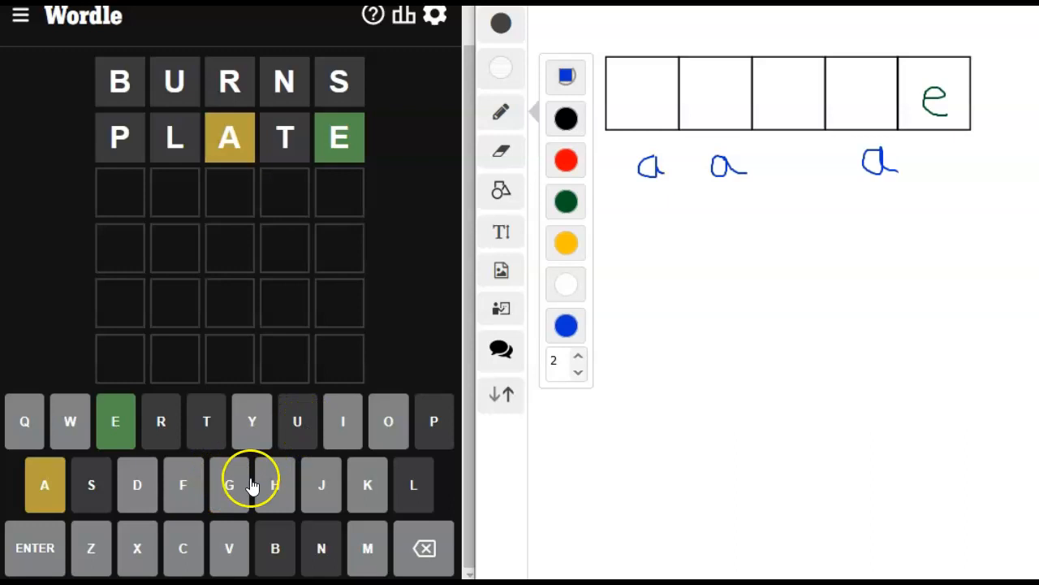
pyautogui.moveTo(206, 418)
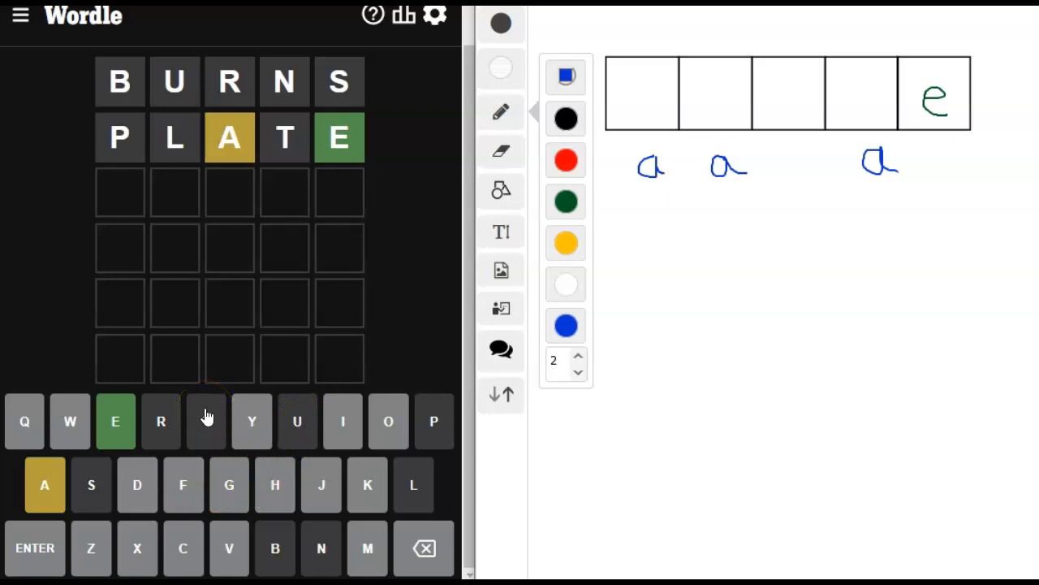
pyautogui.moveTo(231, 490)
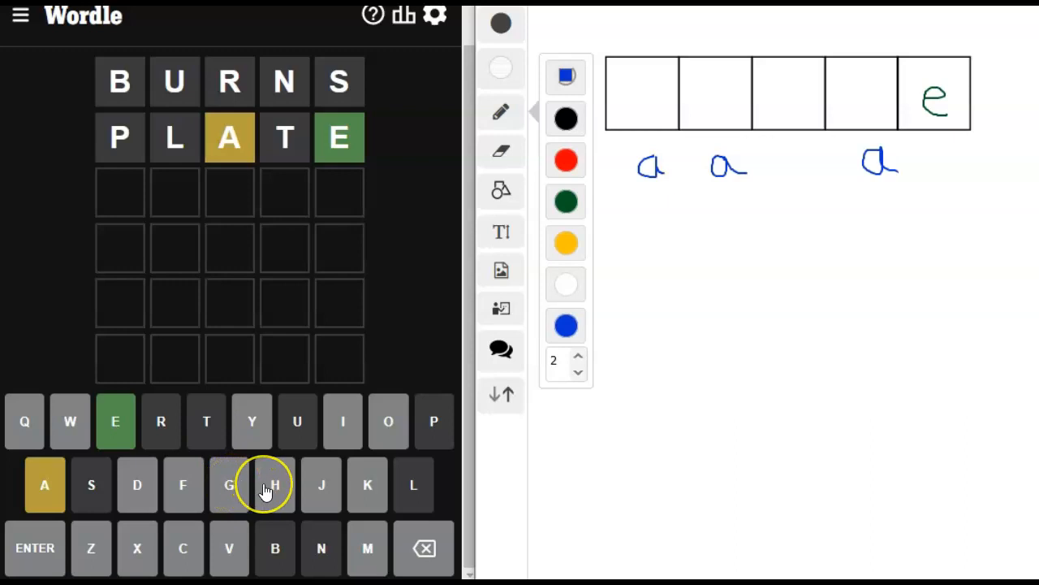
pyautogui.moveTo(268, 484)
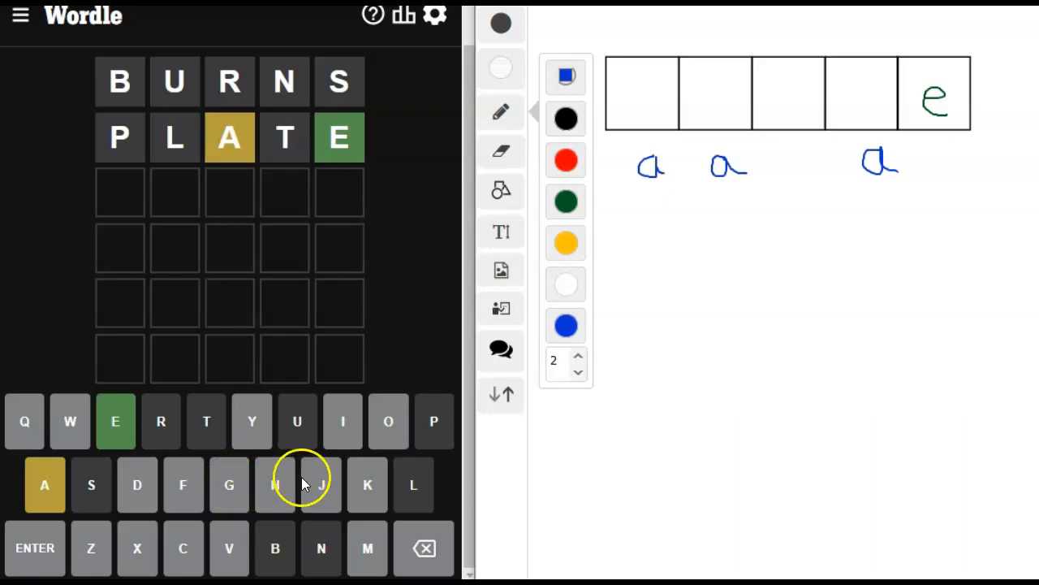
pyautogui.moveTo(343, 420)
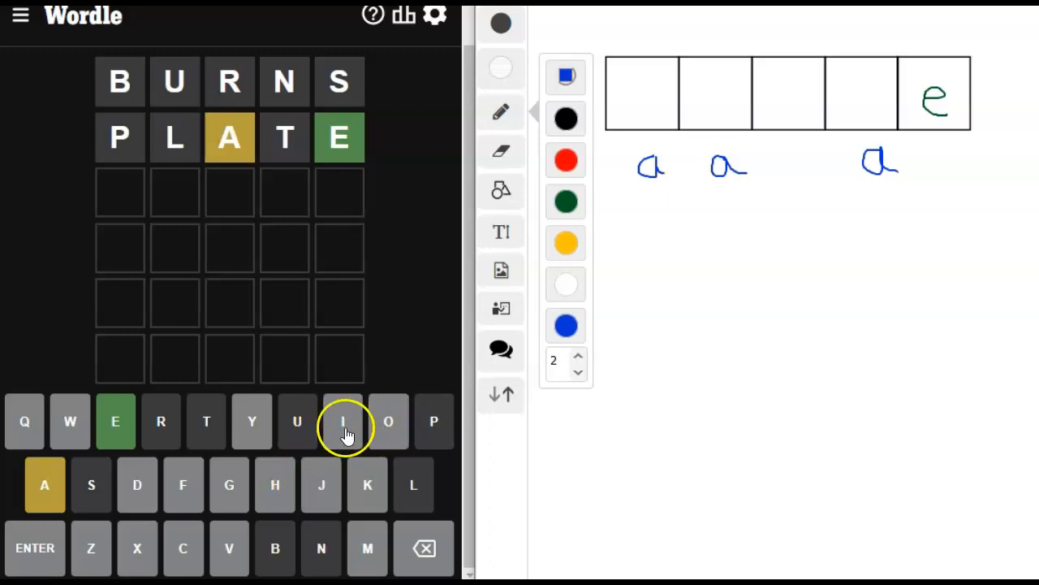
pyautogui.moveTo(253, 422)
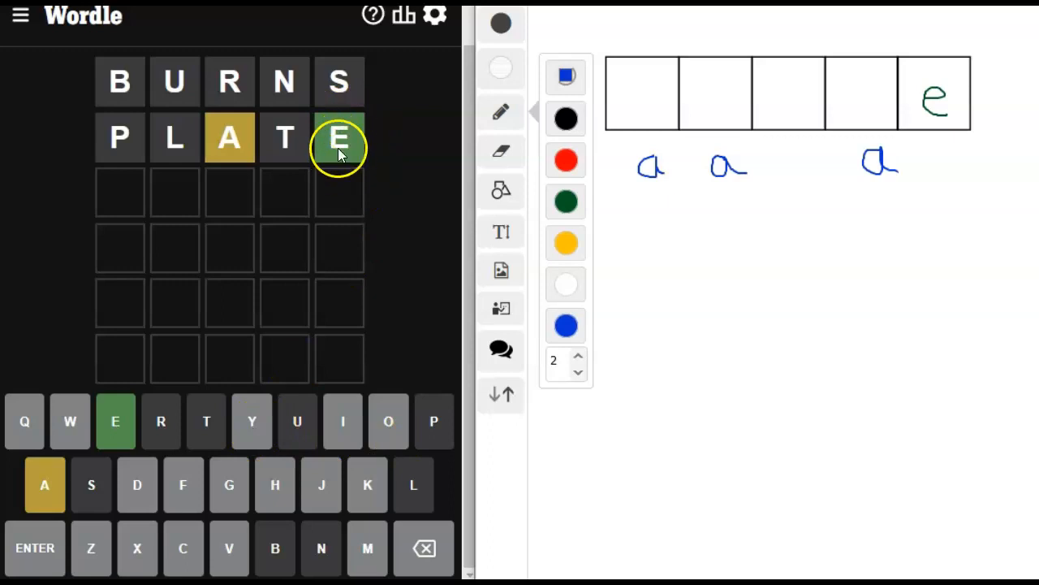
pyautogui.moveTo(340, 137)
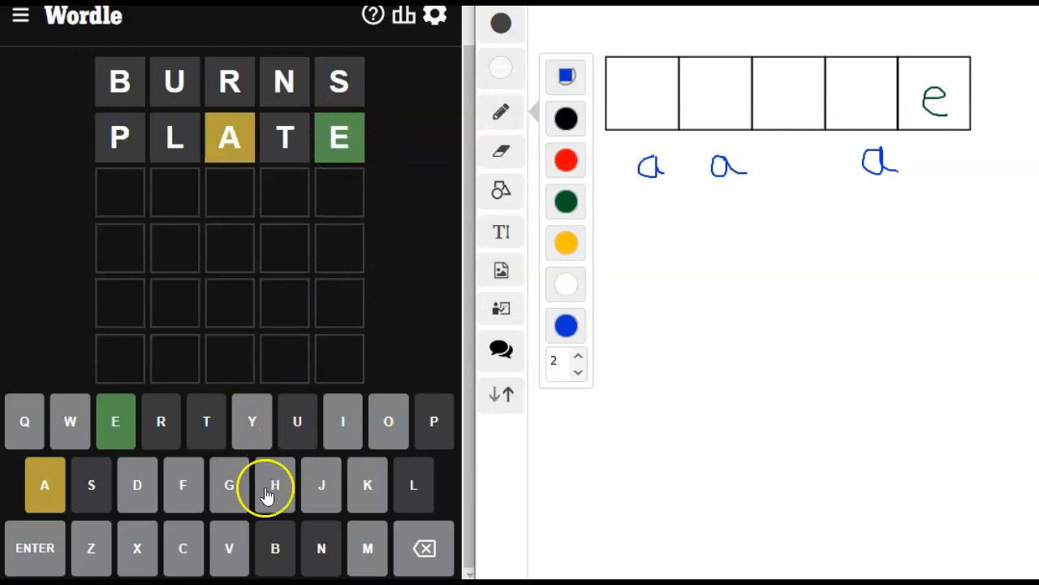
pyautogui.moveTo(367, 549)
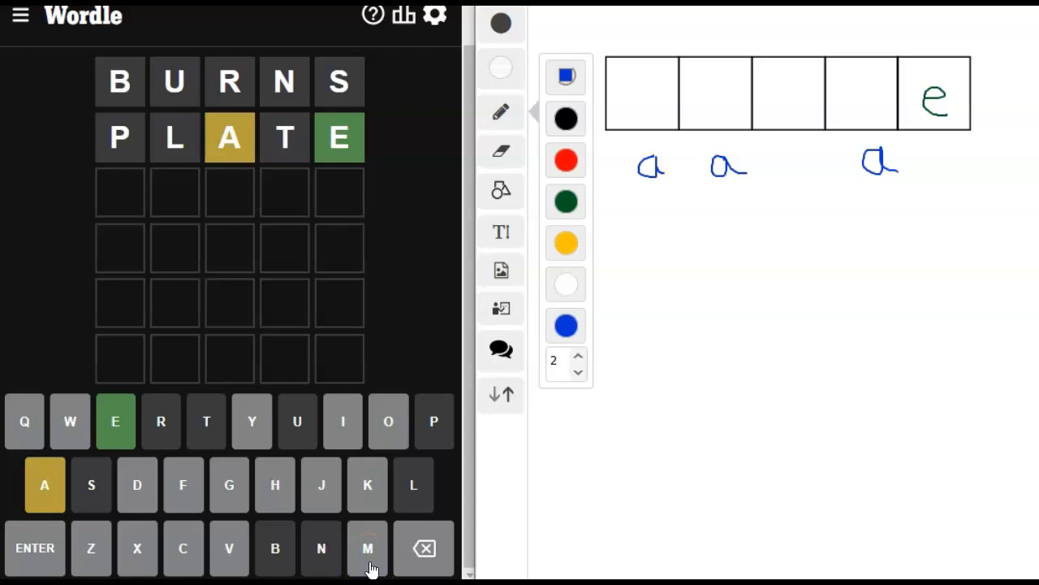
pyautogui.moveTo(182, 549)
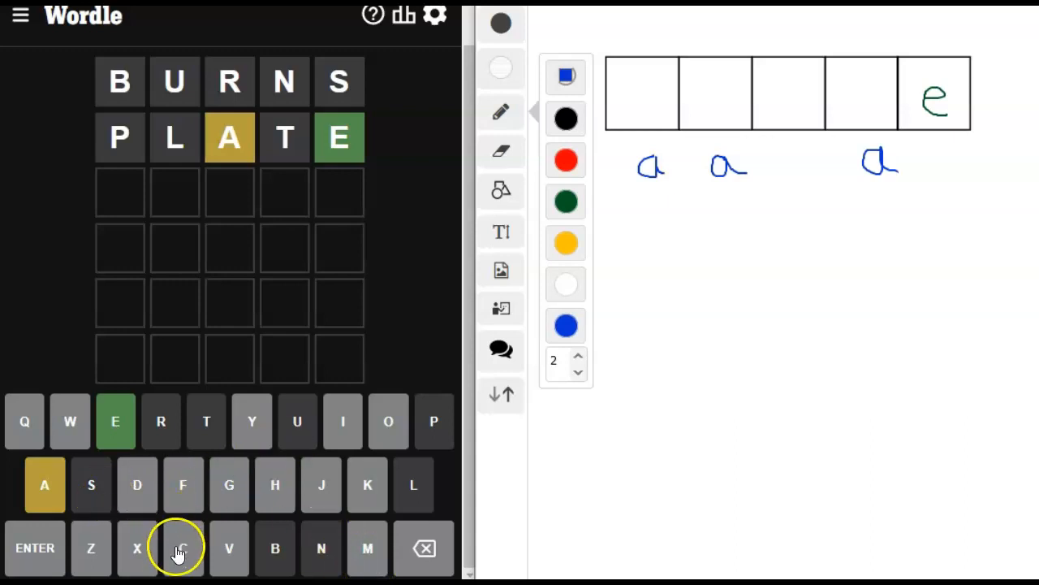
pyautogui.moveTo(261, 174)
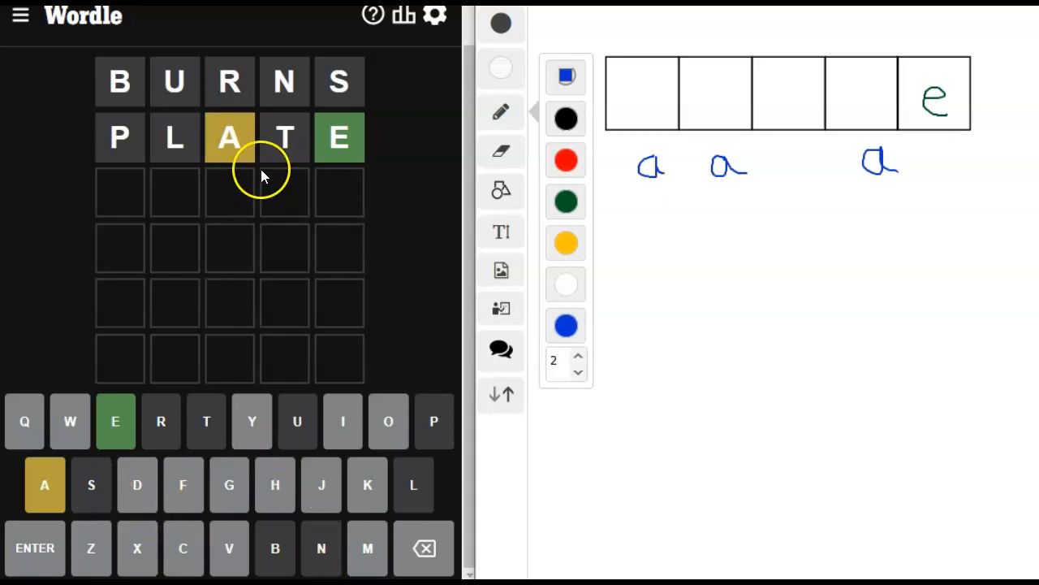
pyautogui.moveTo(133, 202)
pyautogui.write('MAGIC')
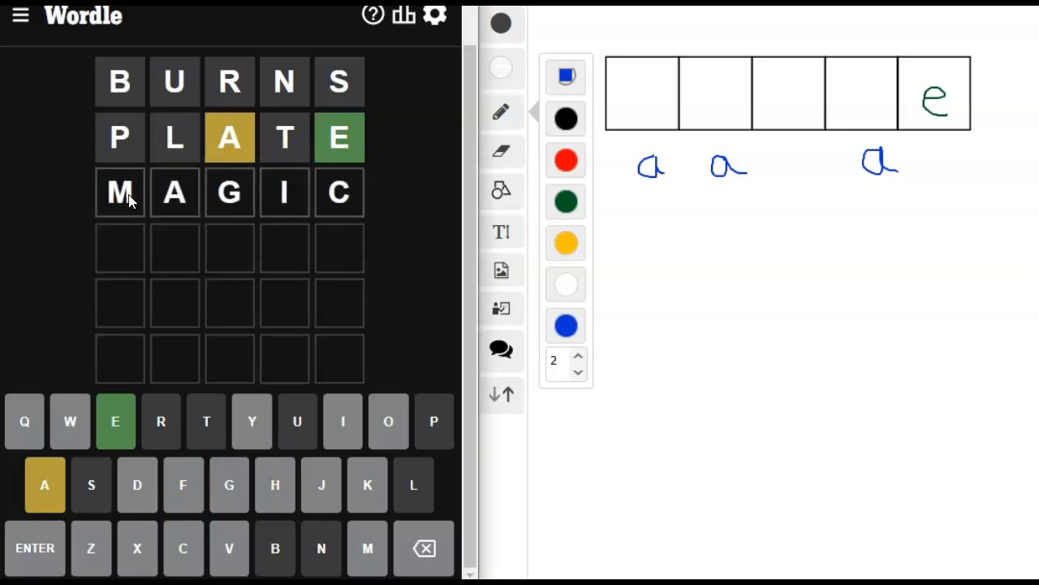
pyautogui.moveTo(340, 500)
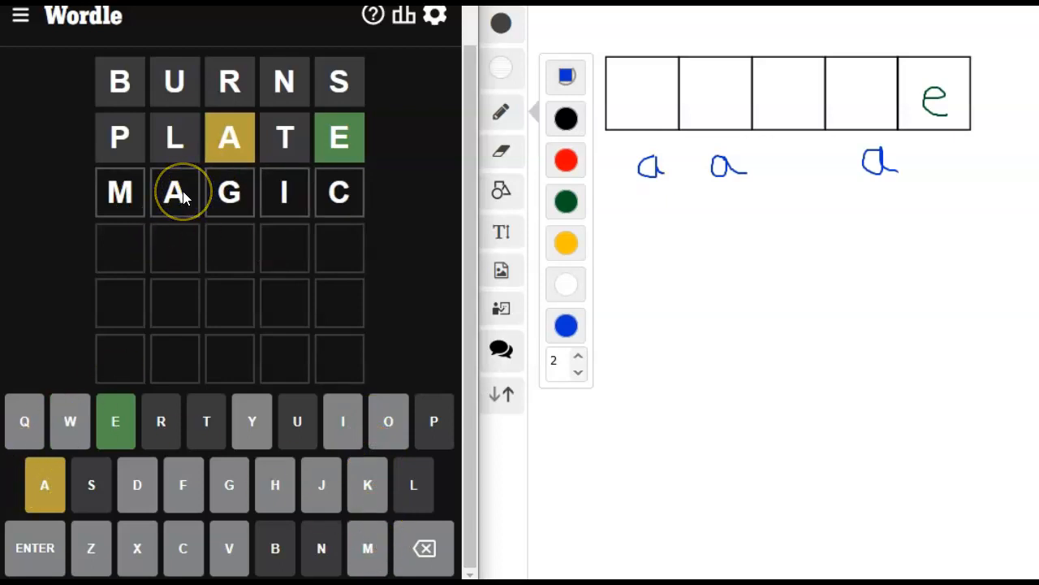
pyautogui.moveTo(231, 191)
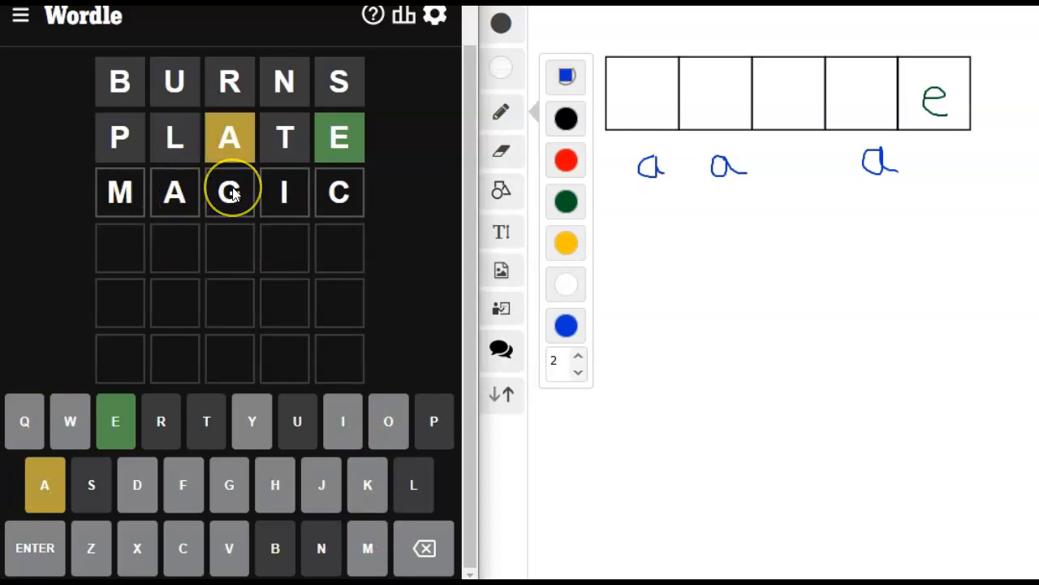
pyautogui.moveTo(324, 198)
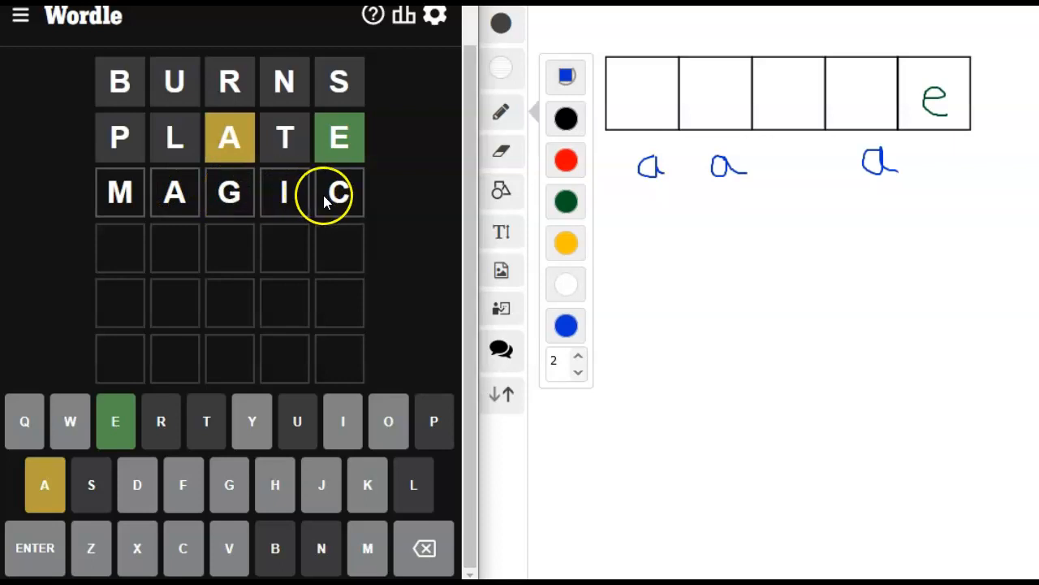
pyautogui.moveTo(375, 403)
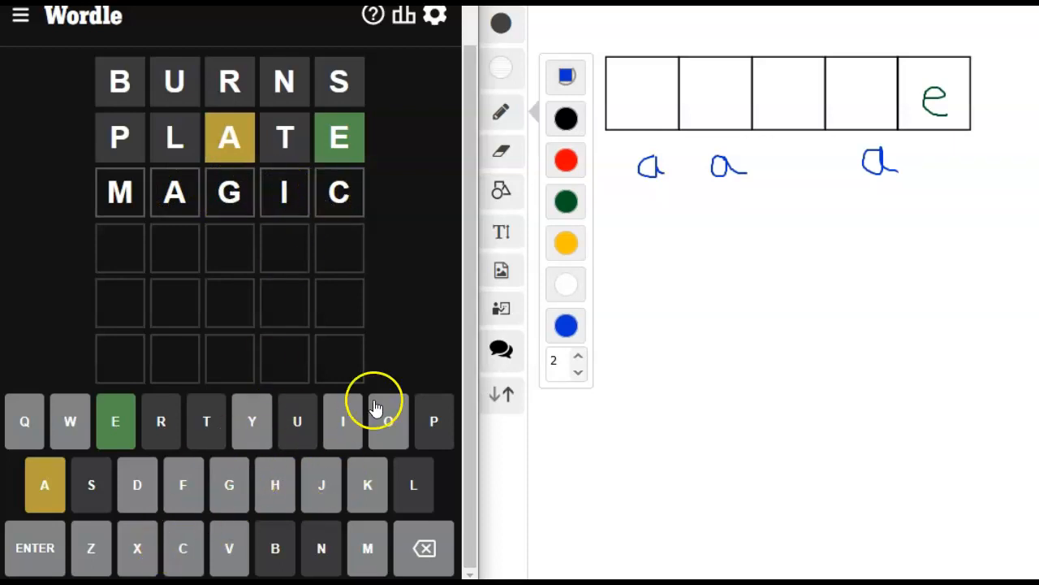
pyautogui.moveTo(163, 469)
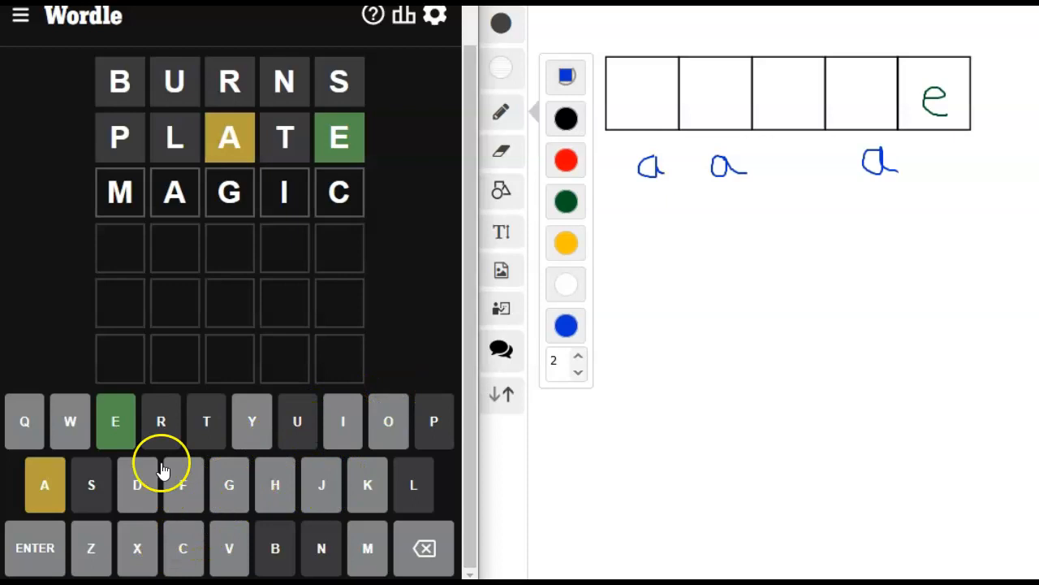
pyautogui.moveTo(154, 474)
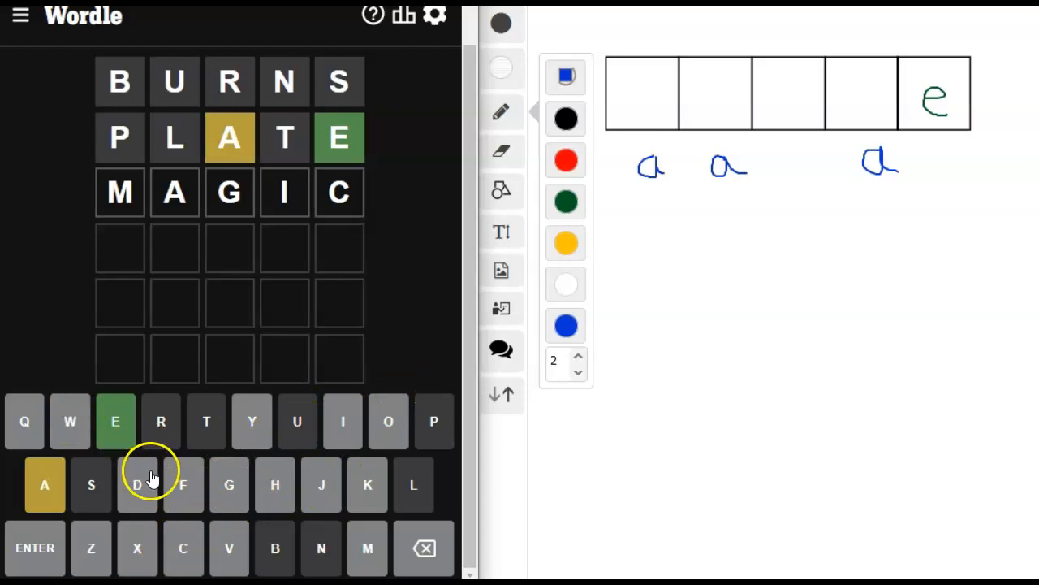
pyautogui.moveTo(240, 477)
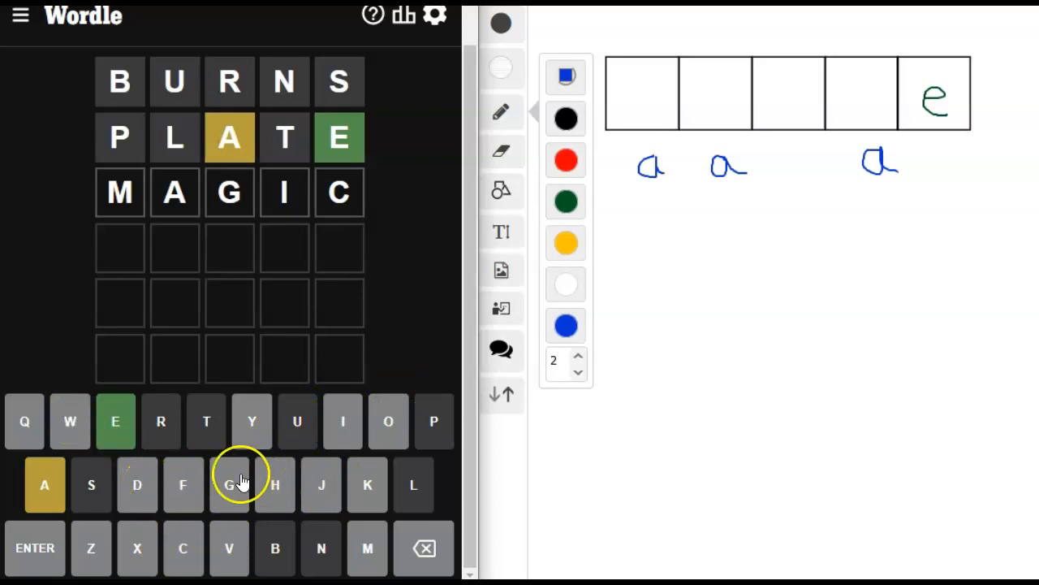
pyautogui.moveTo(185, 474)
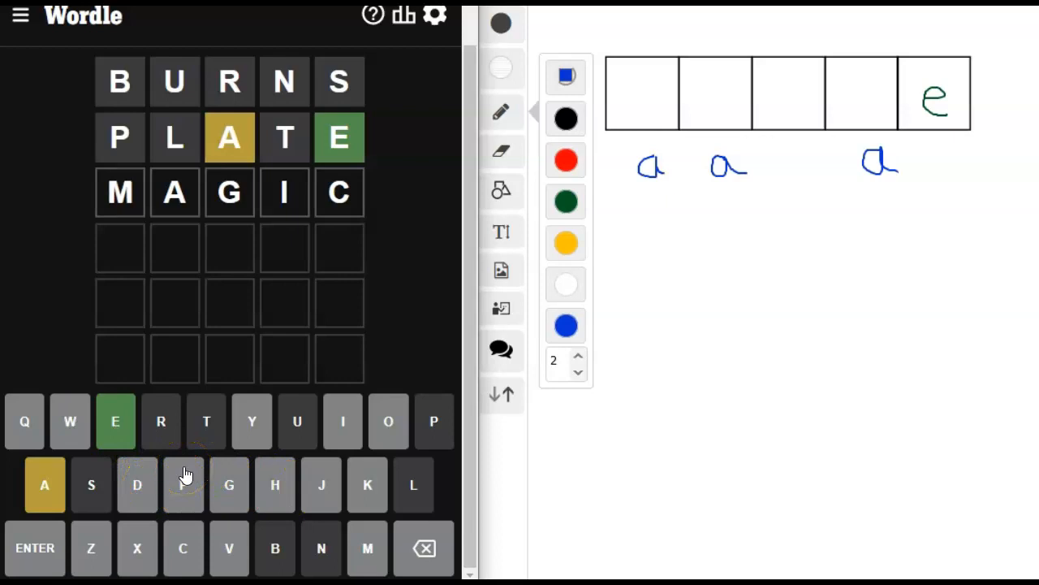
# - Submit MAGIC as the third guess, revealing M and A correct and I elsewhere
pyautogui.click(34, 547)
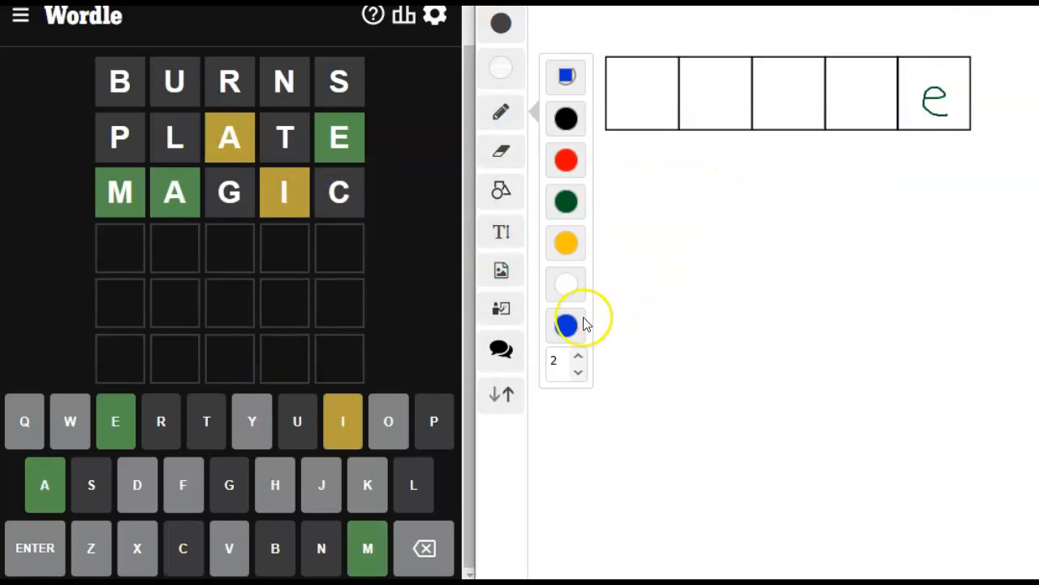
pyautogui.click(565, 202)
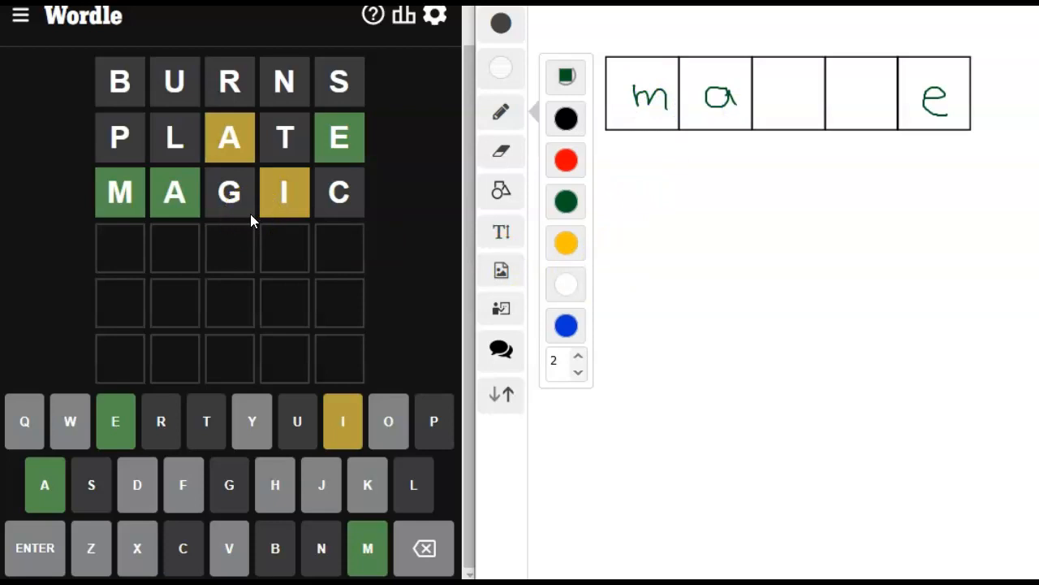
pyautogui.moveTo(294, 220)
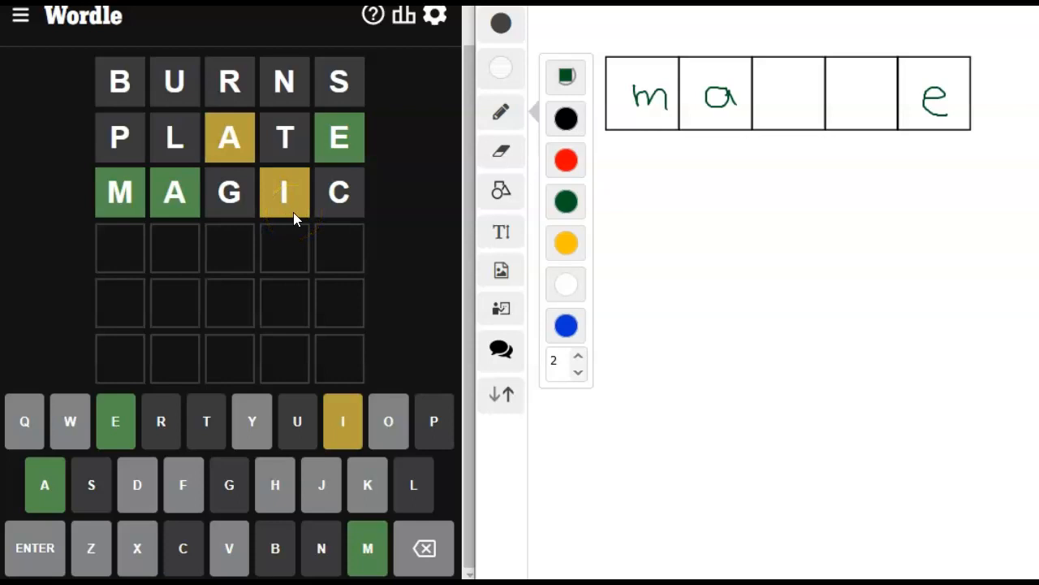
pyautogui.moveTo(1017, 202)
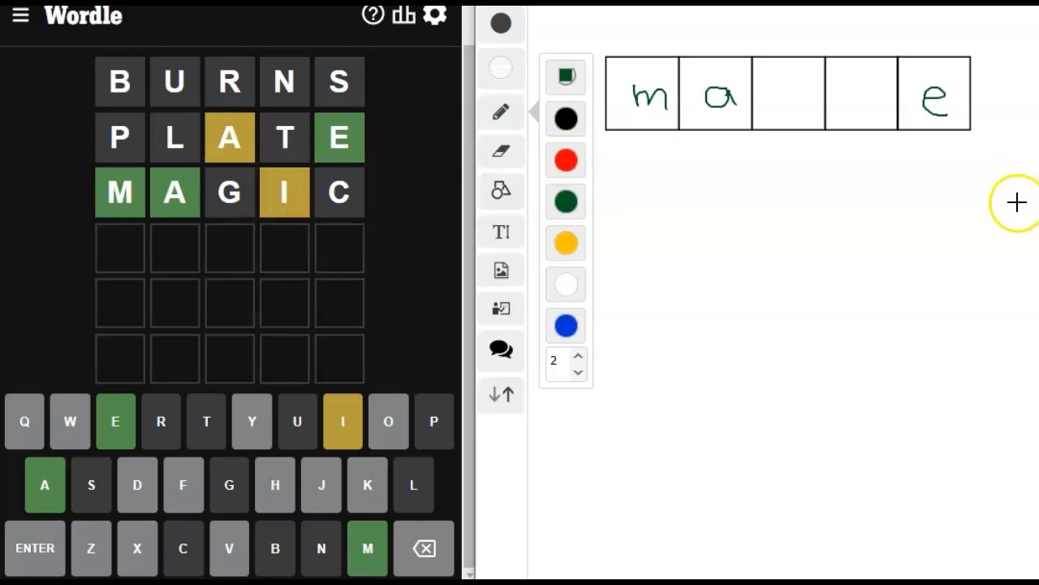
pyautogui.moveTo(788, 104)
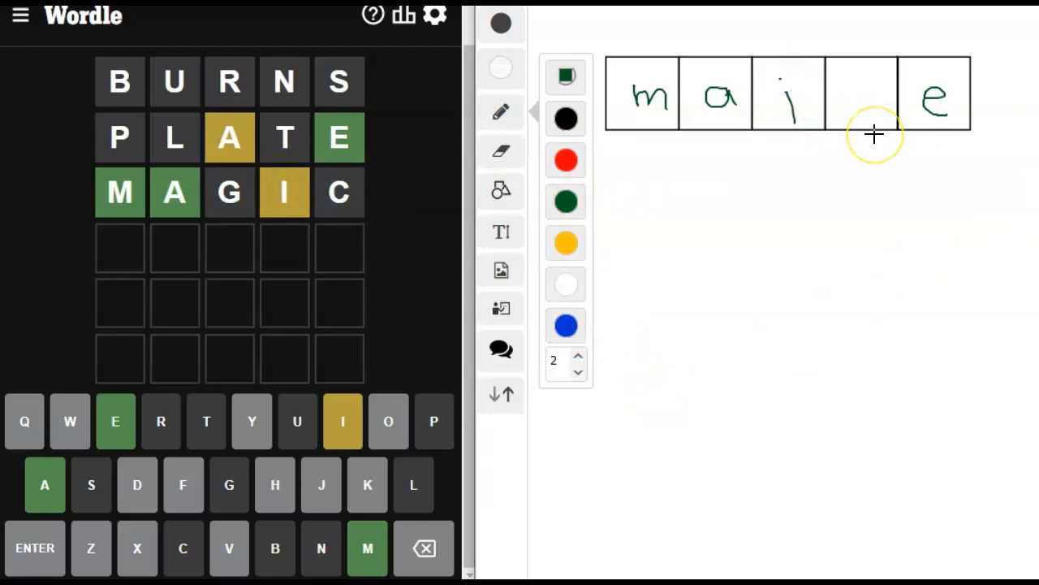
pyautogui.moveTo(69, 423)
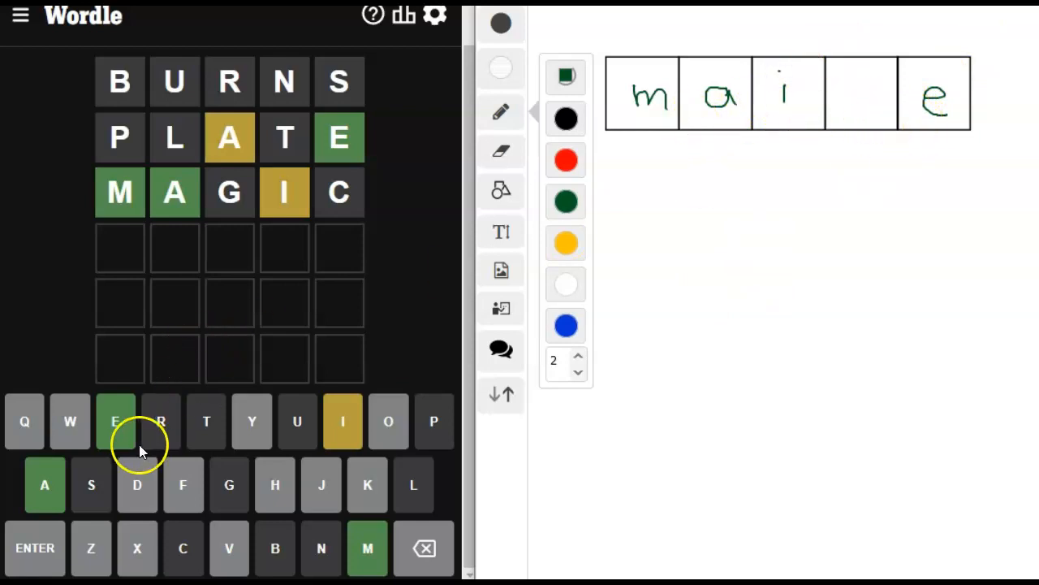
pyautogui.moveTo(25, 421)
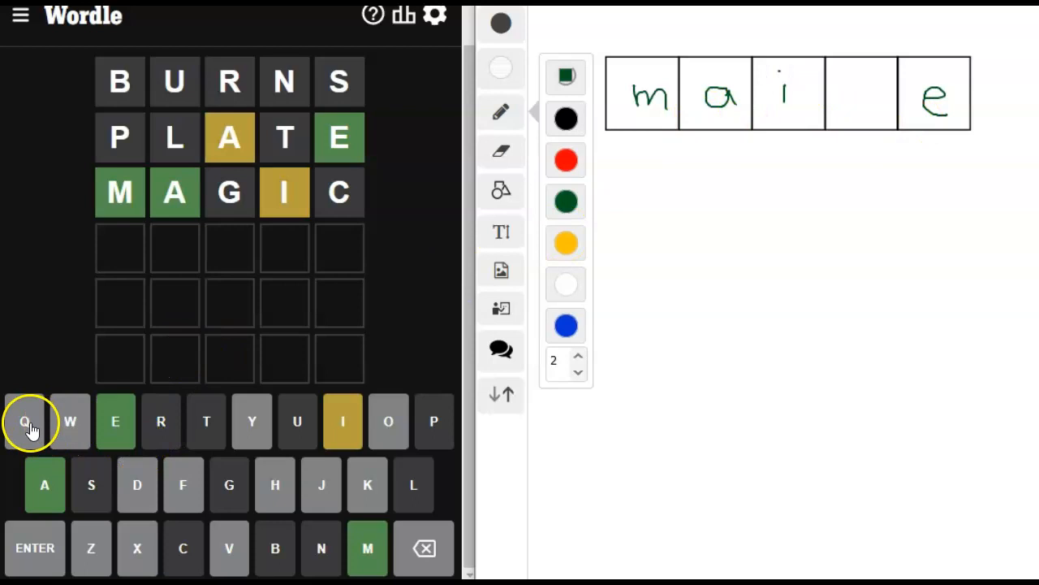
pyautogui.moveTo(251, 422)
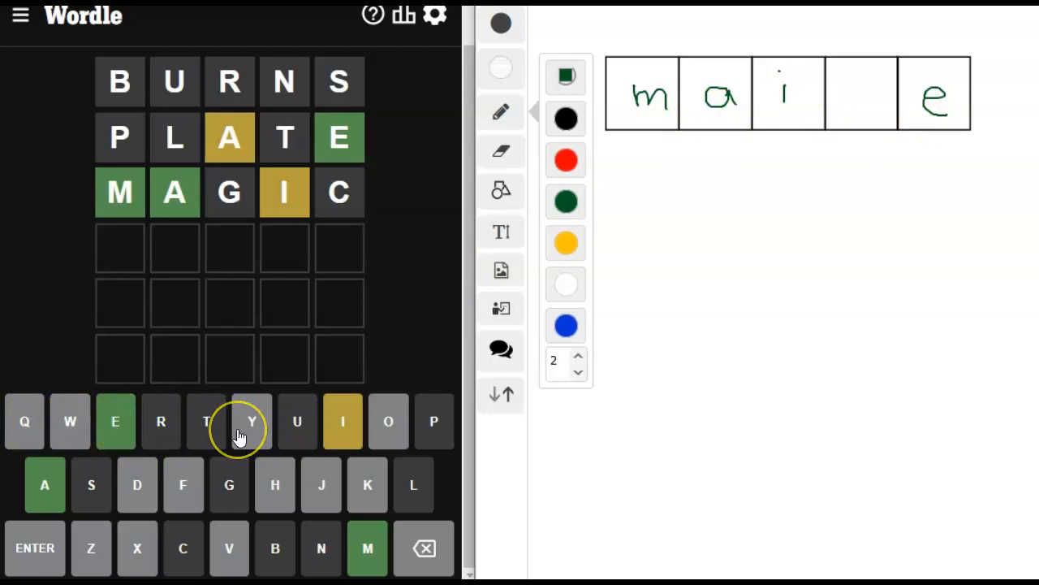
pyautogui.moveTo(739, 156)
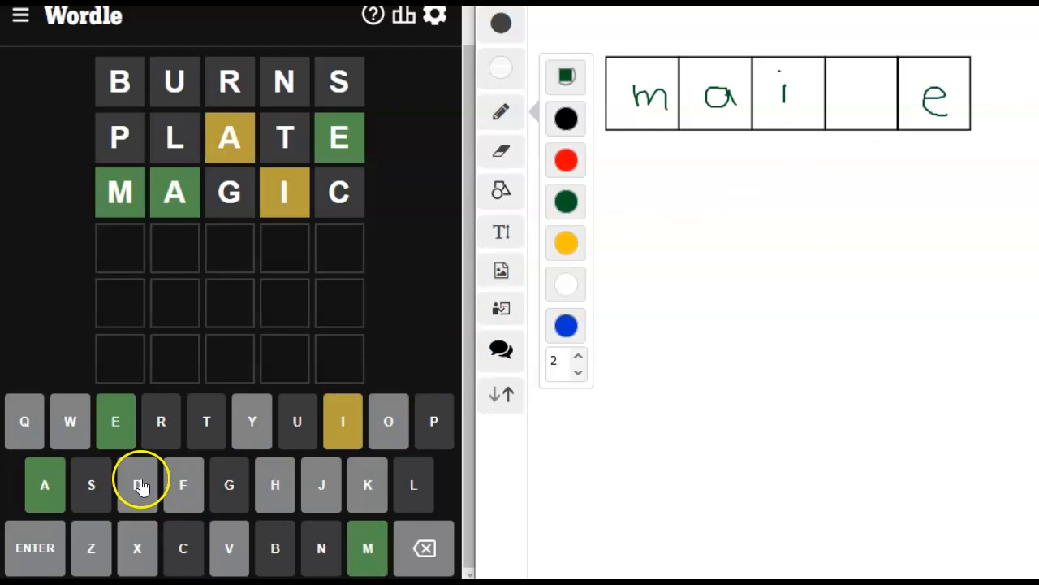
pyautogui.moveTo(258, 500)
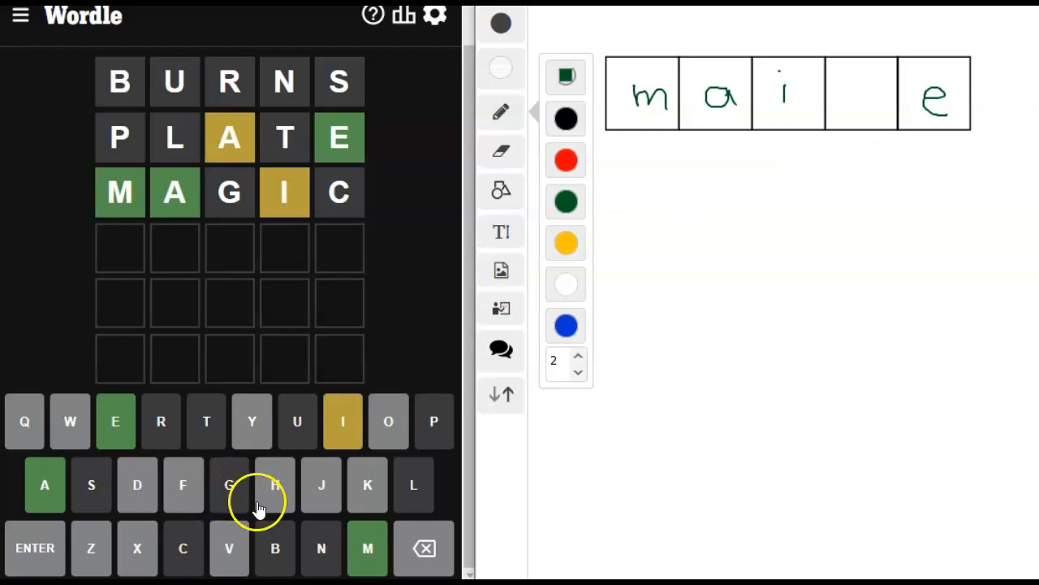
pyautogui.moveTo(367, 484)
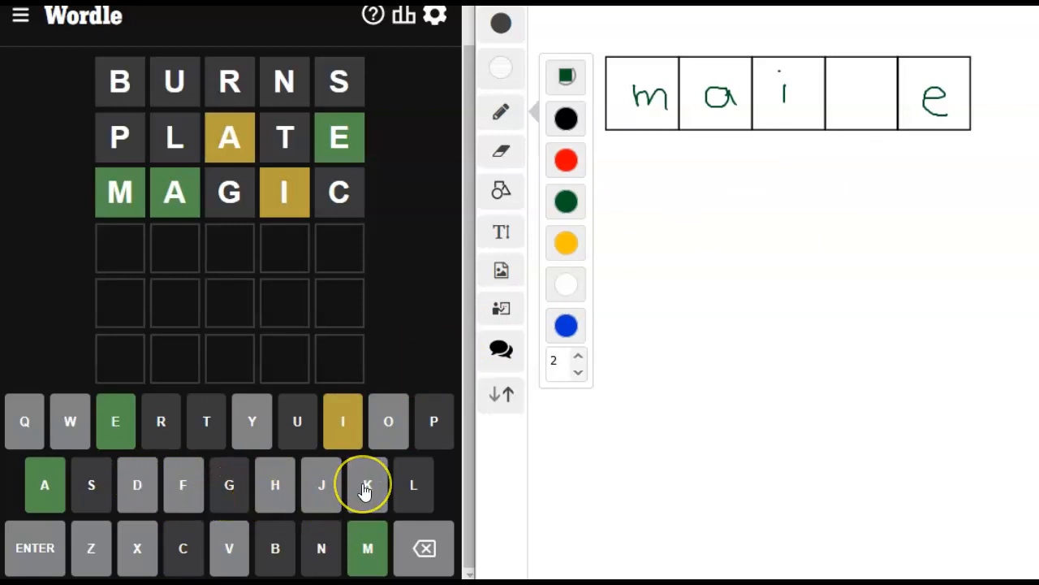
pyautogui.moveTo(90, 561)
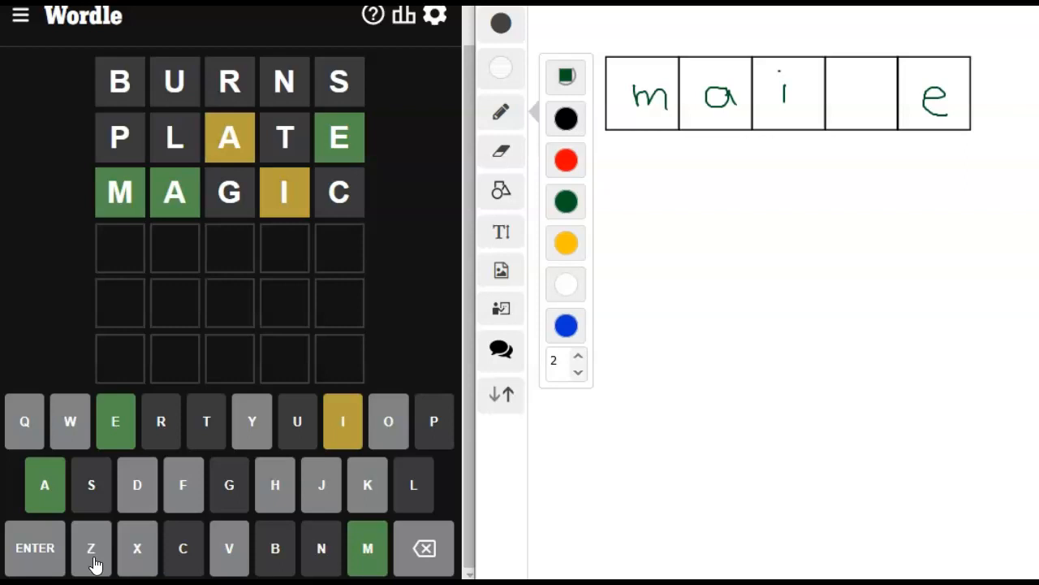
pyautogui.moveTo(136, 547)
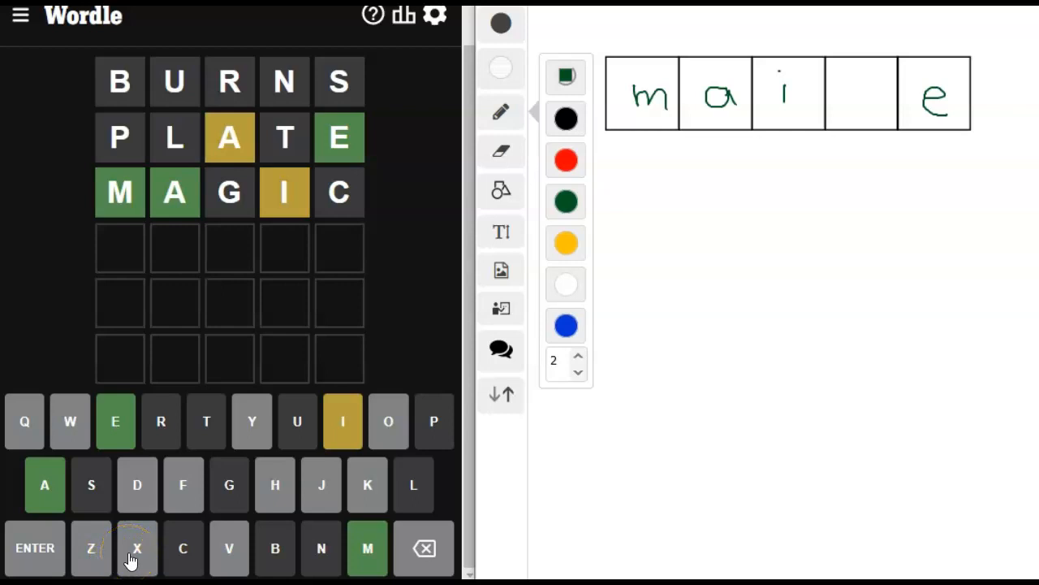
pyautogui.moveTo(209, 566)
pyautogui.write('MAIZE')
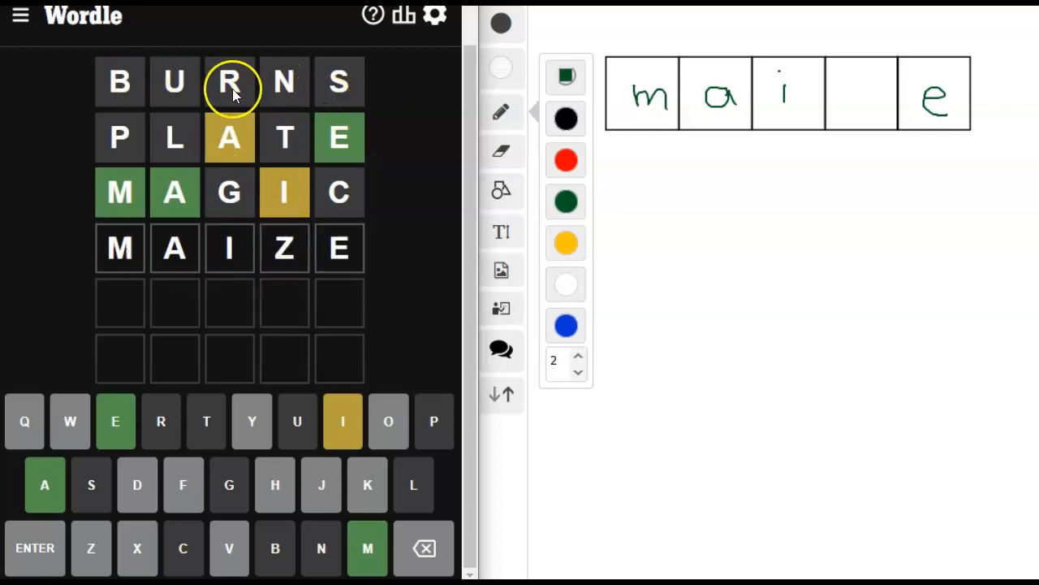
pyautogui.moveTo(289, 260)
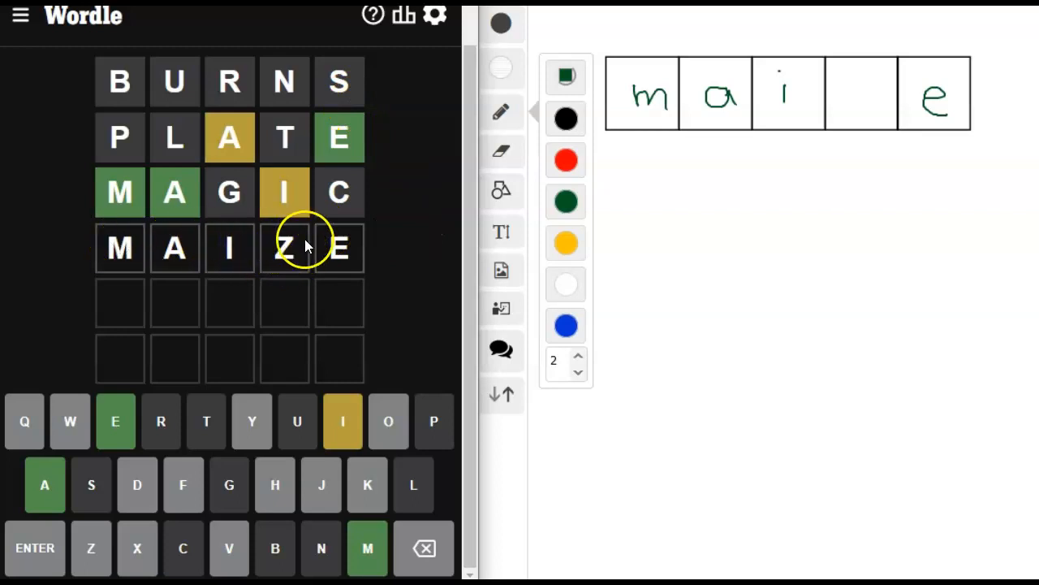
pyautogui.moveTo(398, 292)
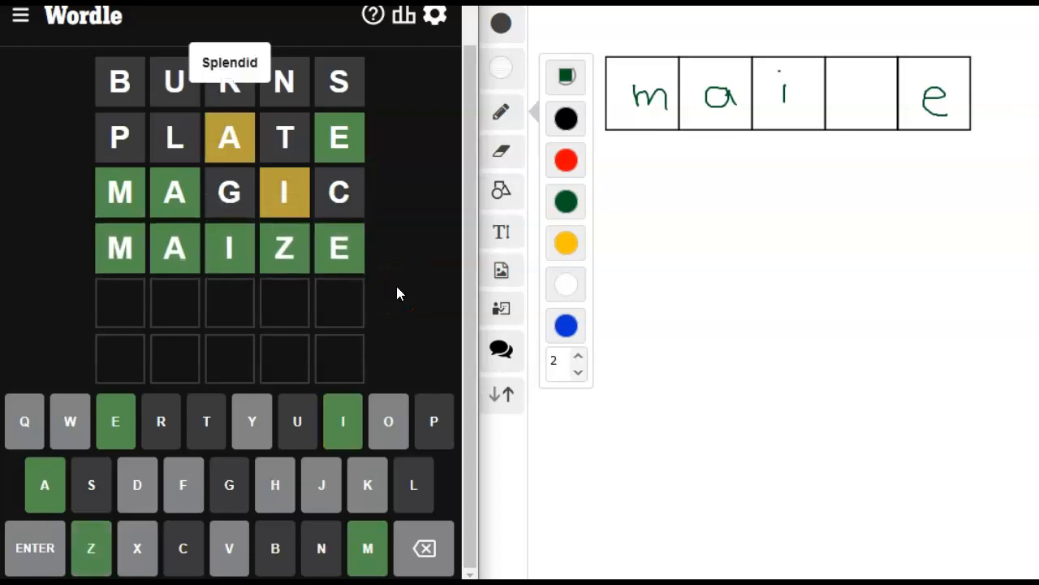
# - Submit MAIZE as the fourth guess, solving the puzzle and showing statistics
pyautogui.click(402, 14)
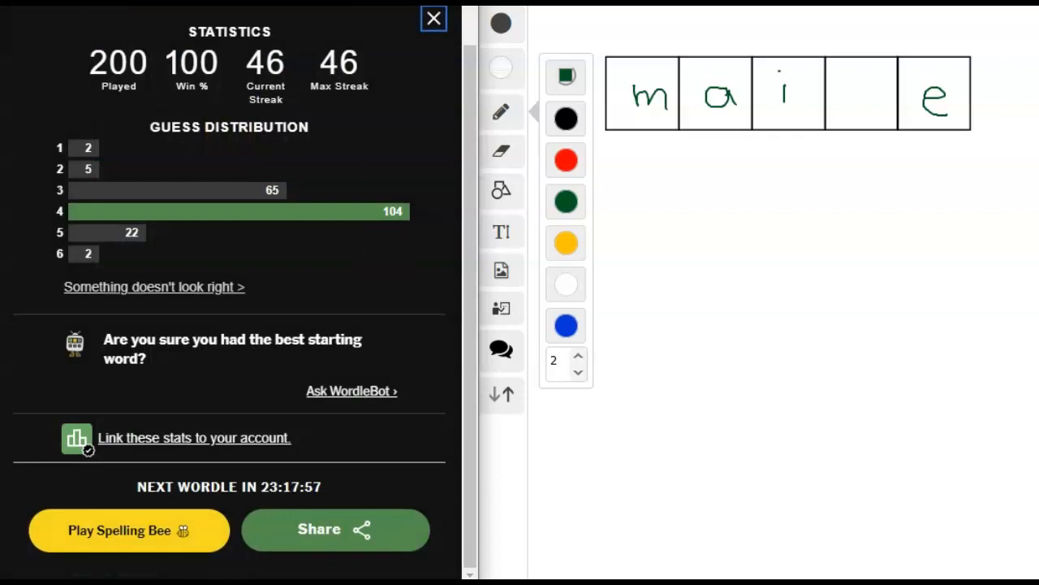
# - Dismiss the Wordle statistics and move to the Quordle game with FISHY, BUDGE, CLOWN, TRAMP entered
pyautogui.click(432, 20)
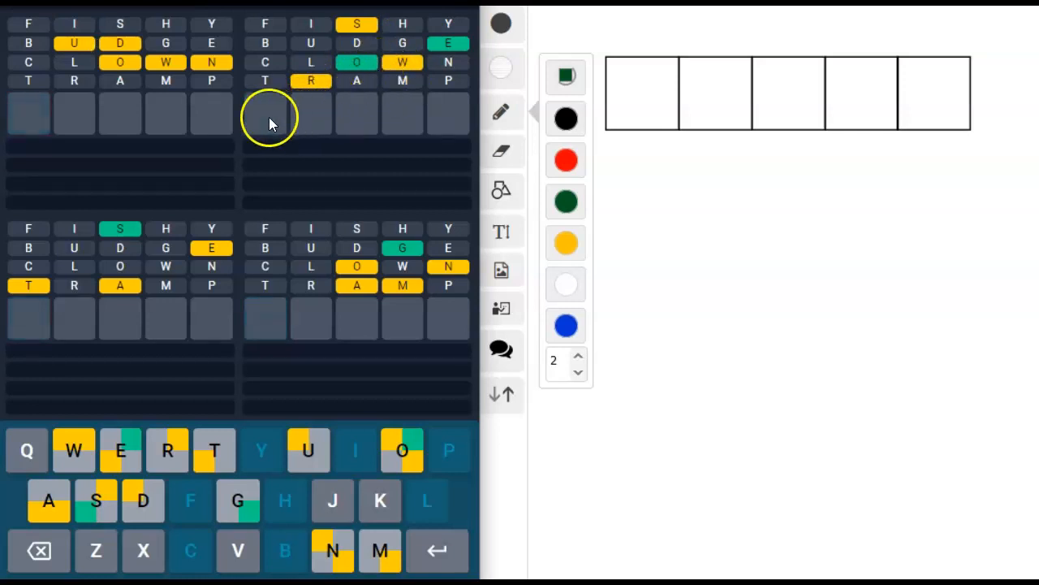
# - Enter SWORE, MANGO and WOUND in Quordle, solving three of the four boards
pyautogui.click(266, 114)
pyautogui.write('WO')
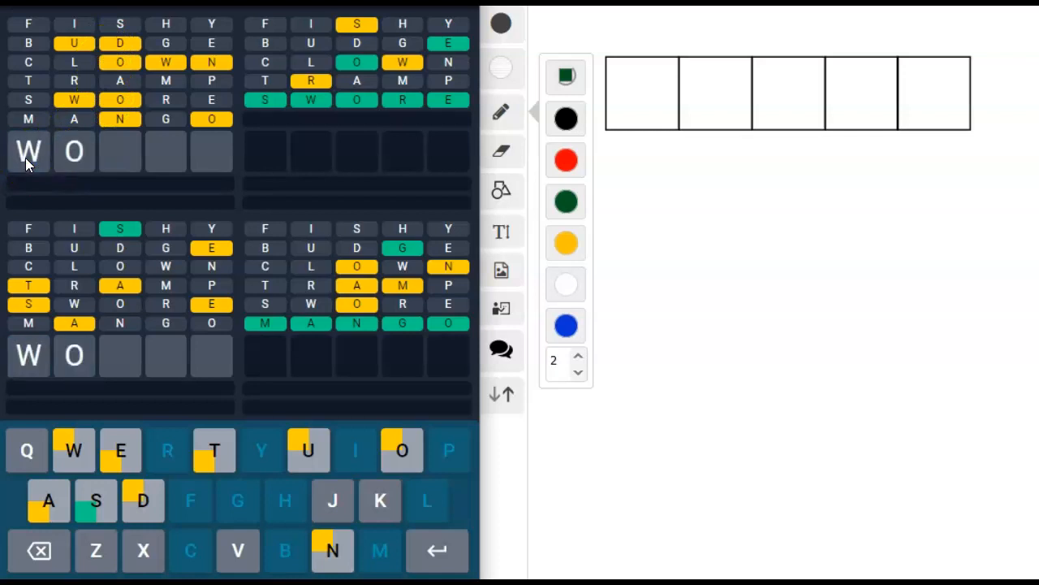
pyautogui.write('UND')
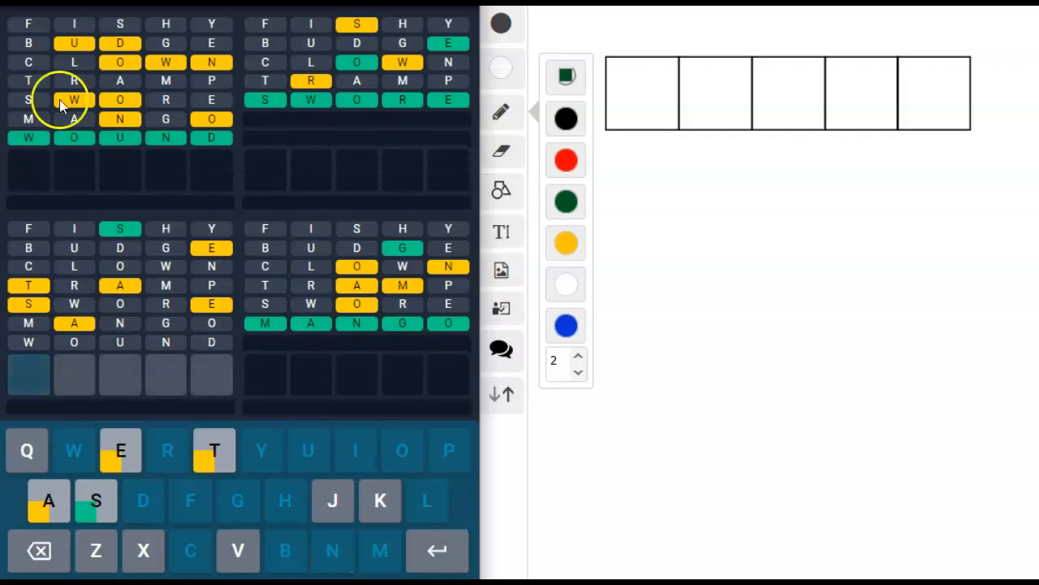
pyautogui.moveTo(542, 258)
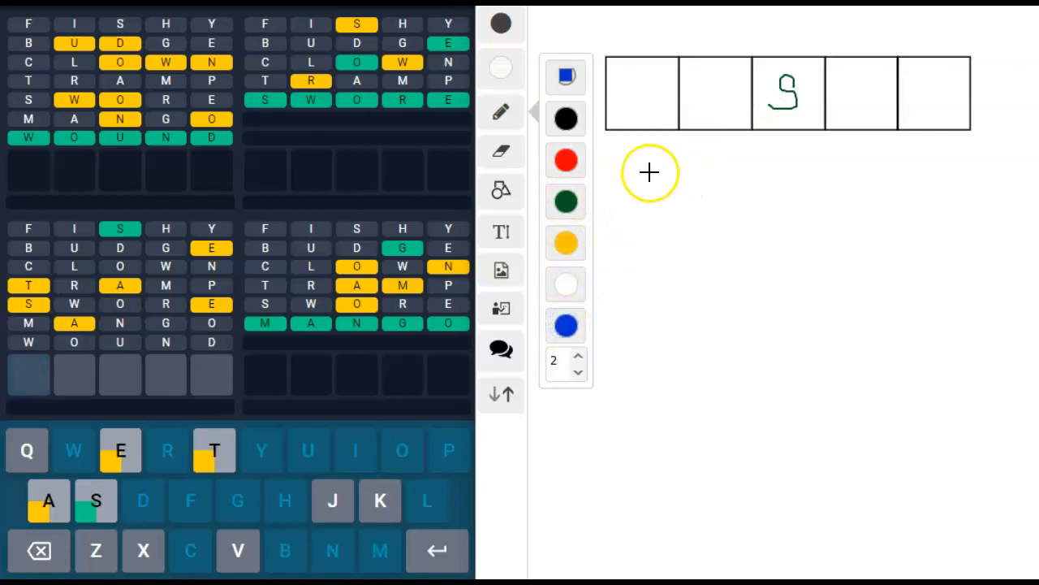
# - Sketch candidate positions for a, t, e and s, and list ruled-out letters jkzxvq
pyautogui.moveTo(641, 171); pyautogui.dragTo(679, 195)
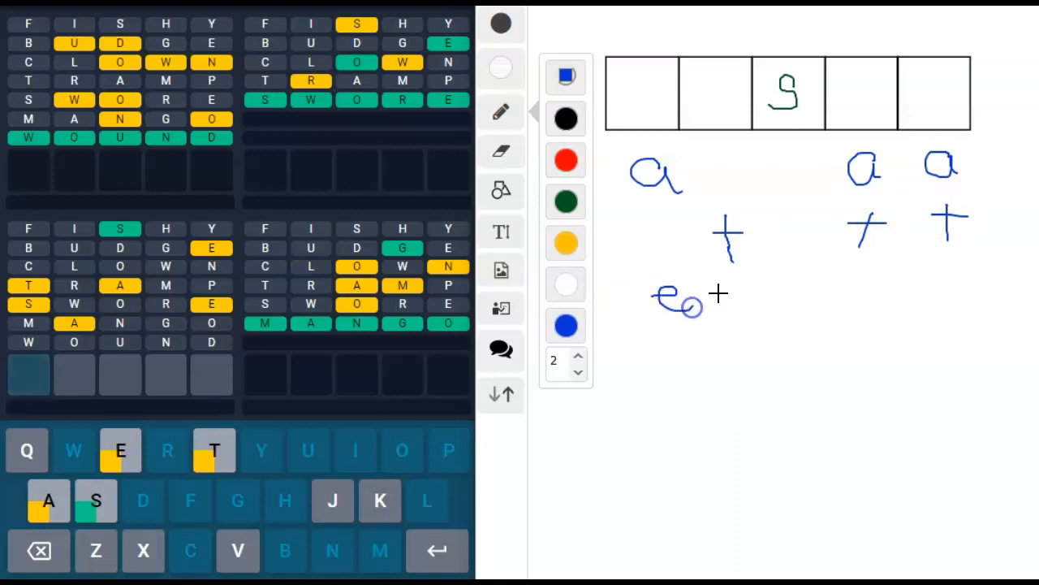
pyautogui.moveTo(731, 292); pyautogui.dragTo(771, 279)
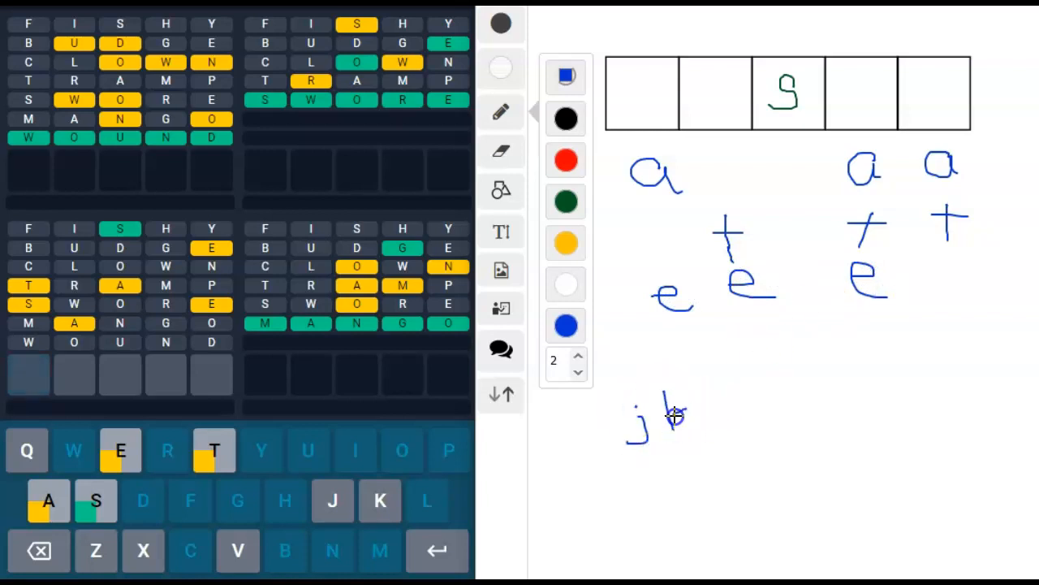
pyautogui.moveTo(674, 419); pyautogui.dragTo(772, 414)
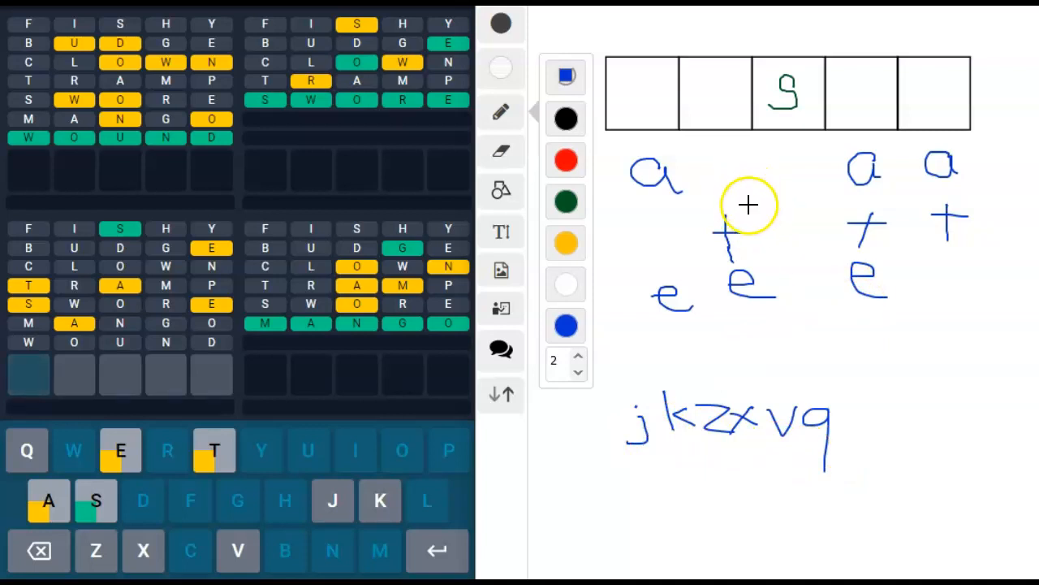
pyautogui.moveTo(765, 195)
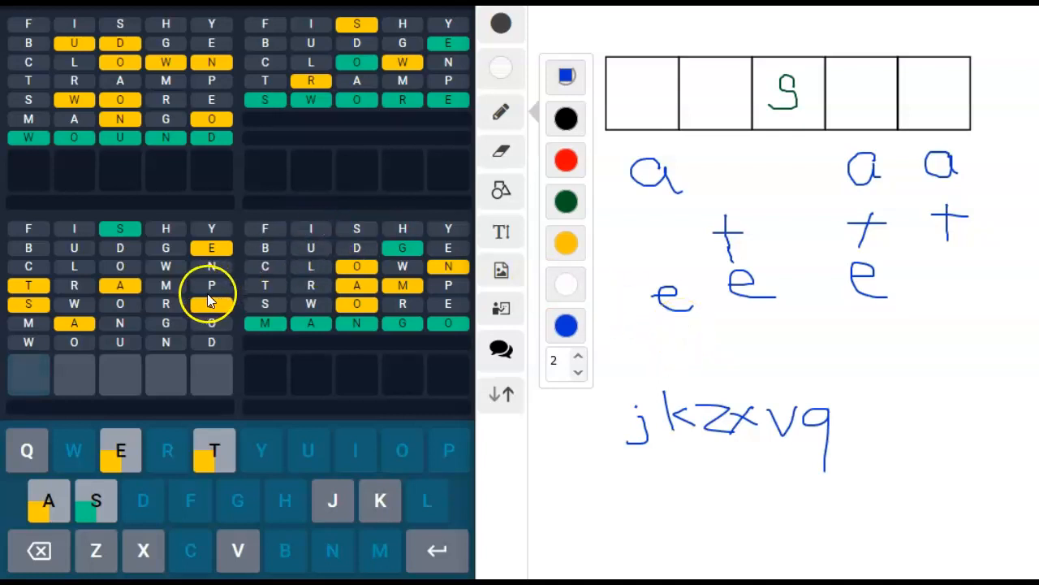
pyautogui.moveTo(707, 317); pyautogui.dragTo(760, 336)
pyautogui.write('ASSET')
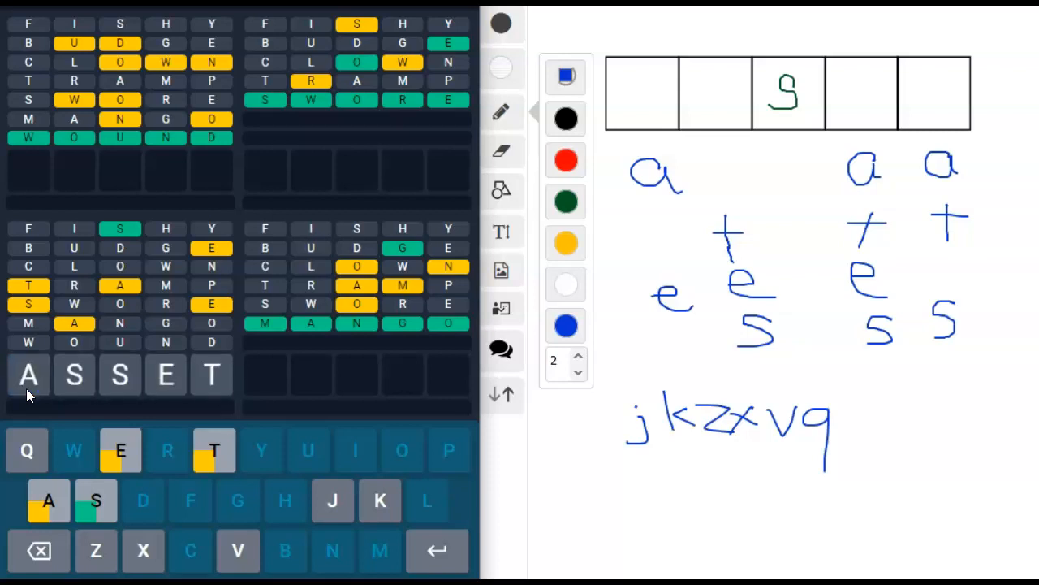
pyautogui.moveTo(84, 374)
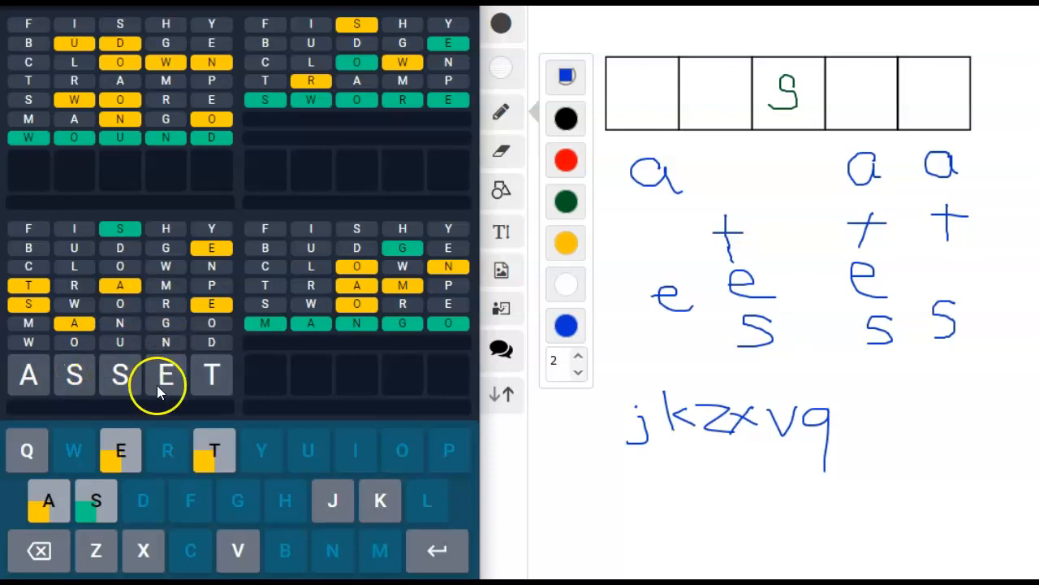
# - Submit ASSET to solve the final Quordle board and complete all four puzzles
pyautogui.click(437, 549)
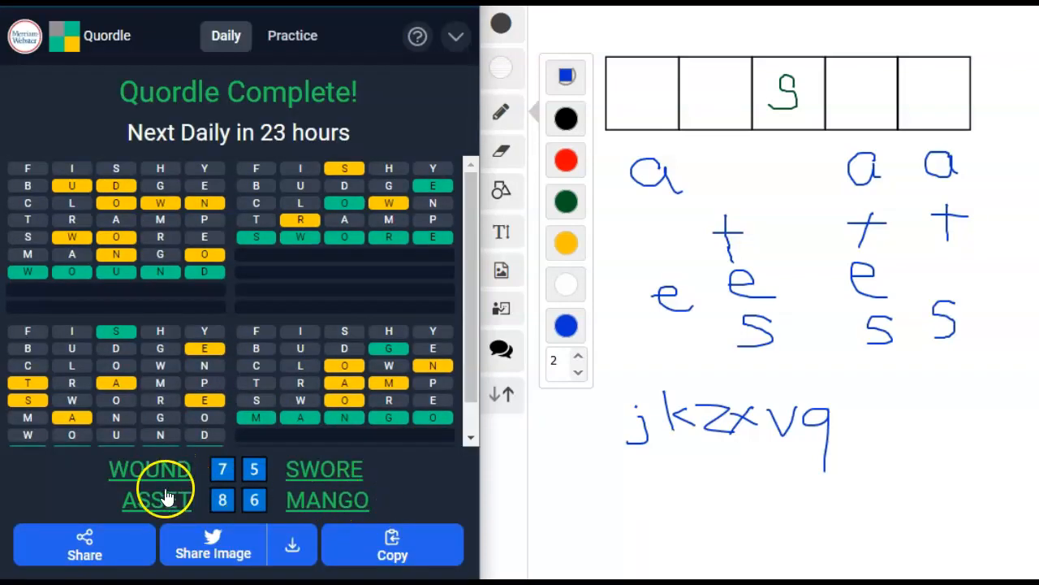
pyautogui.moveTo(268, 260)
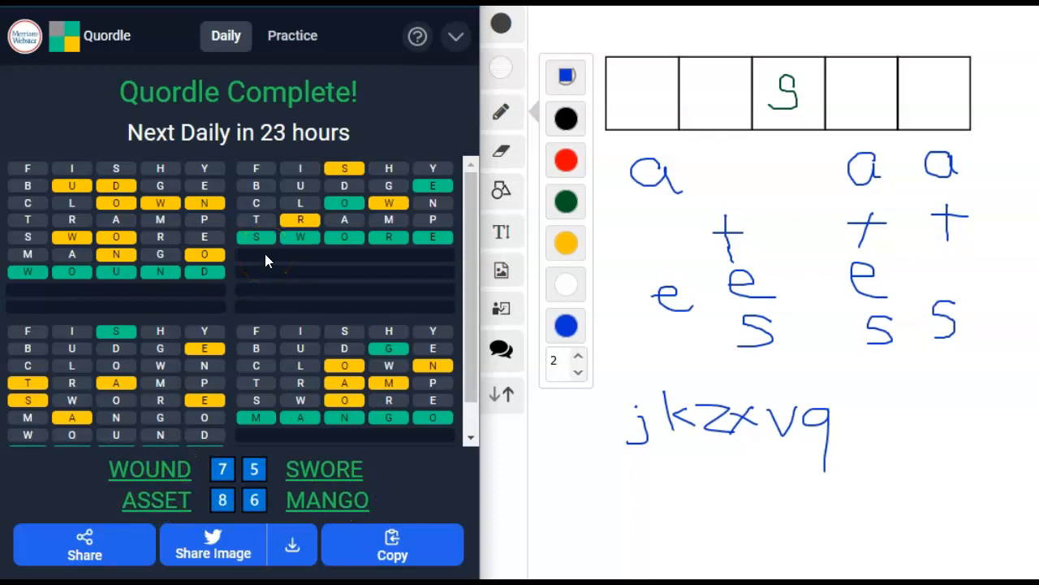